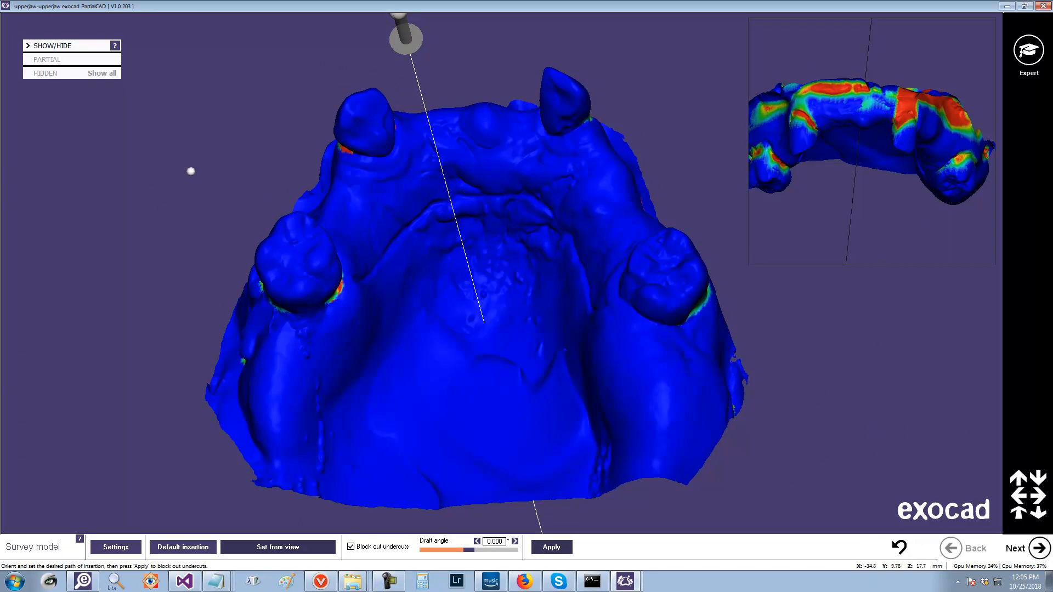
Step: Tilt the upper jaw so its insertion path points almost straight into the occlusal view
drag(405, 37, 392, 484)
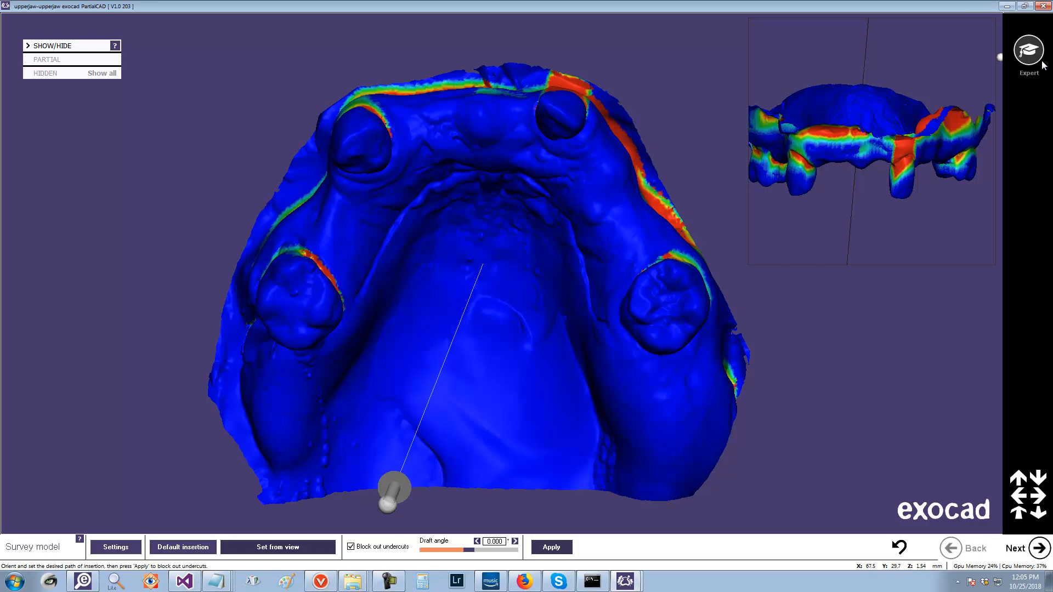
drag(393, 487, 567, 295)
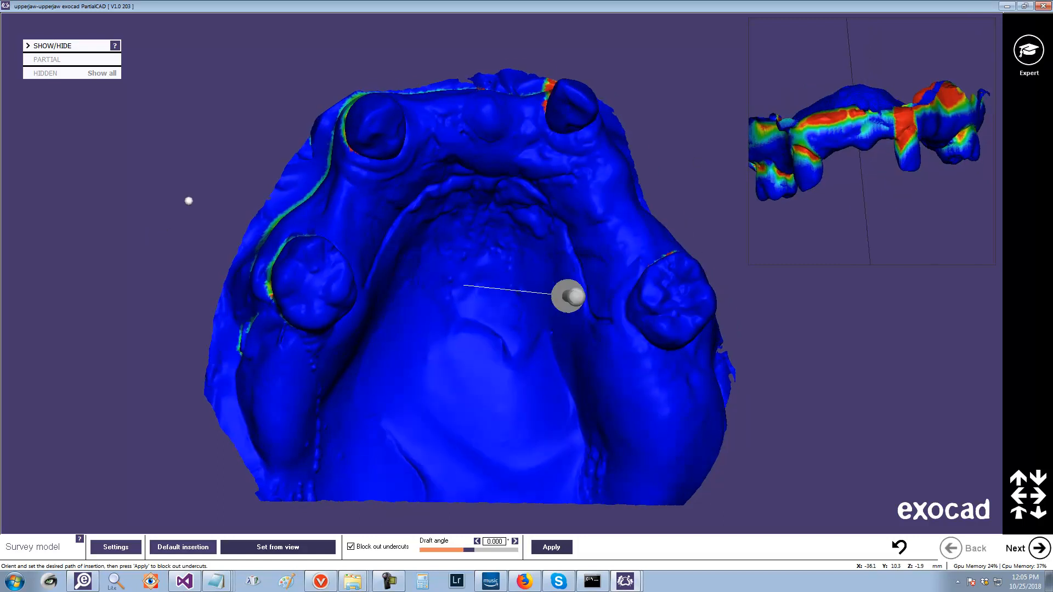
drag(568, 296, 482, 283)
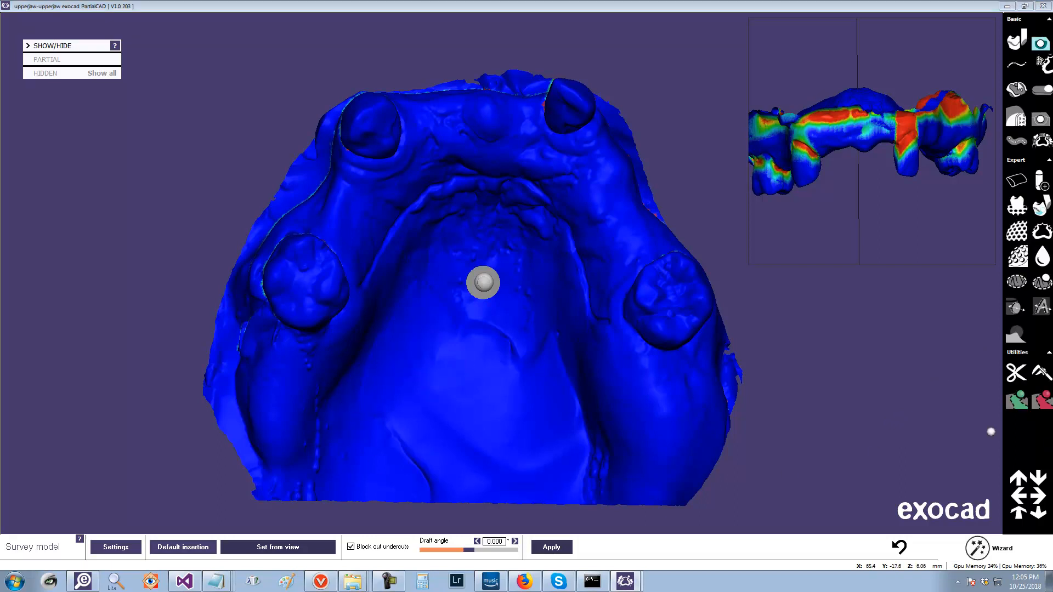
Step: Draw a closed bead curve on the palate beside the right tooth, then return to Survey
click(549, 547)
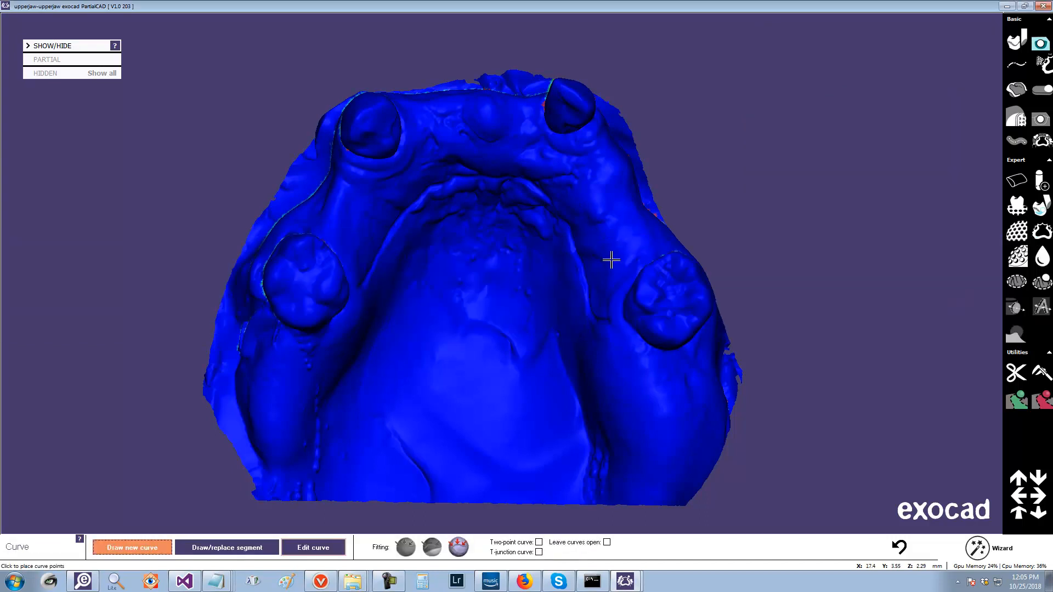
click(612, 248)
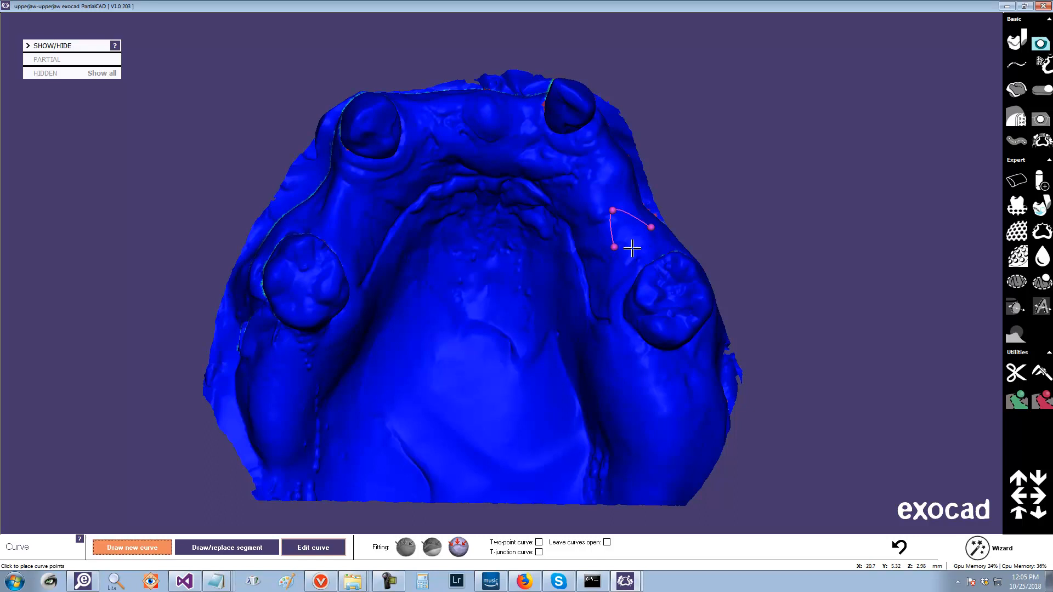
click(612, 248)
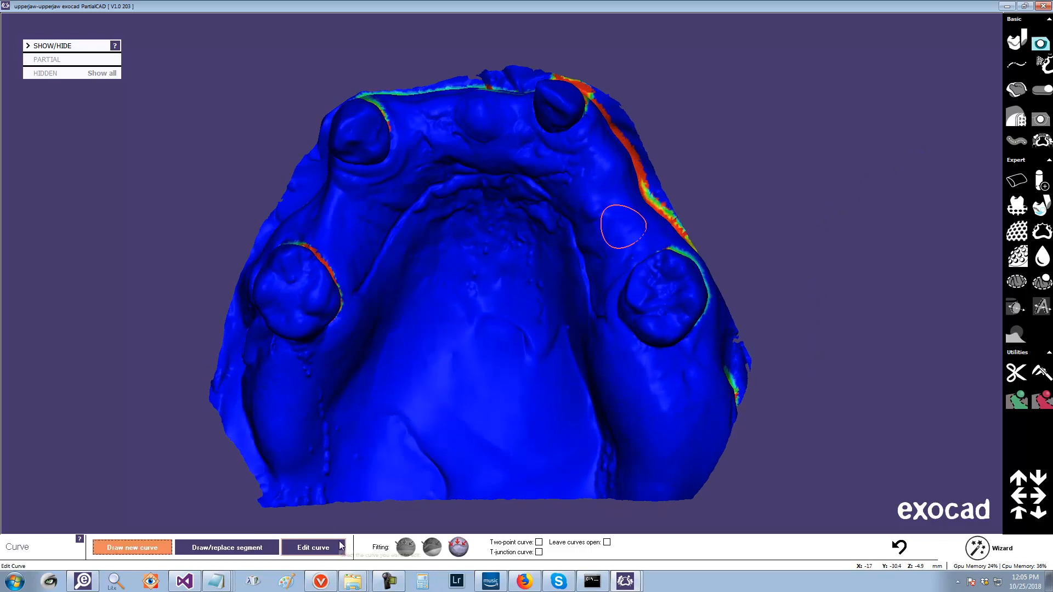
click(312, 547)
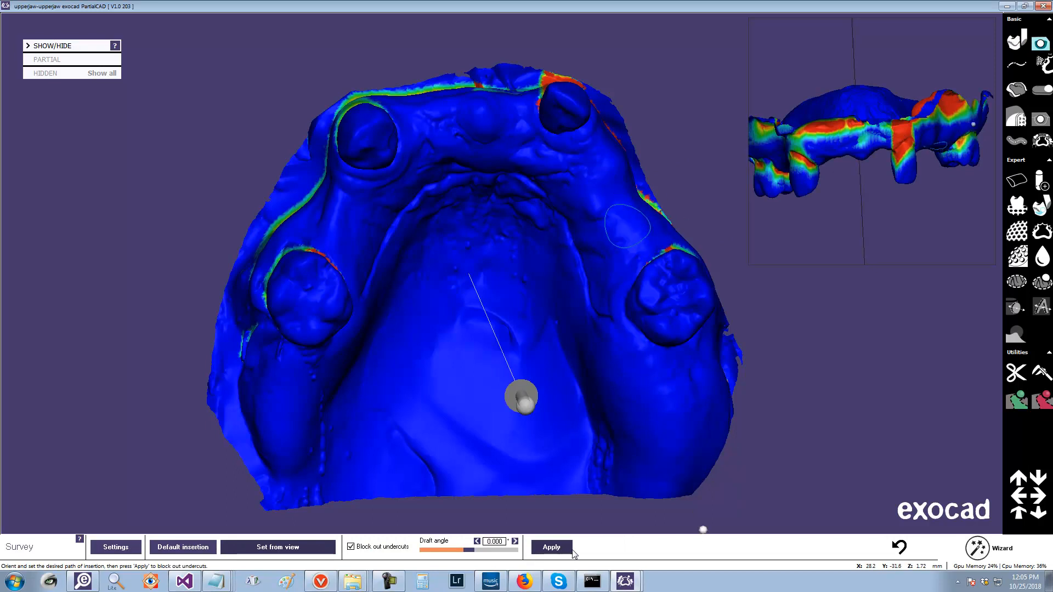
Step: Apply the survey with Block out undercuts on and a 0 draft angle
click(551, 547)
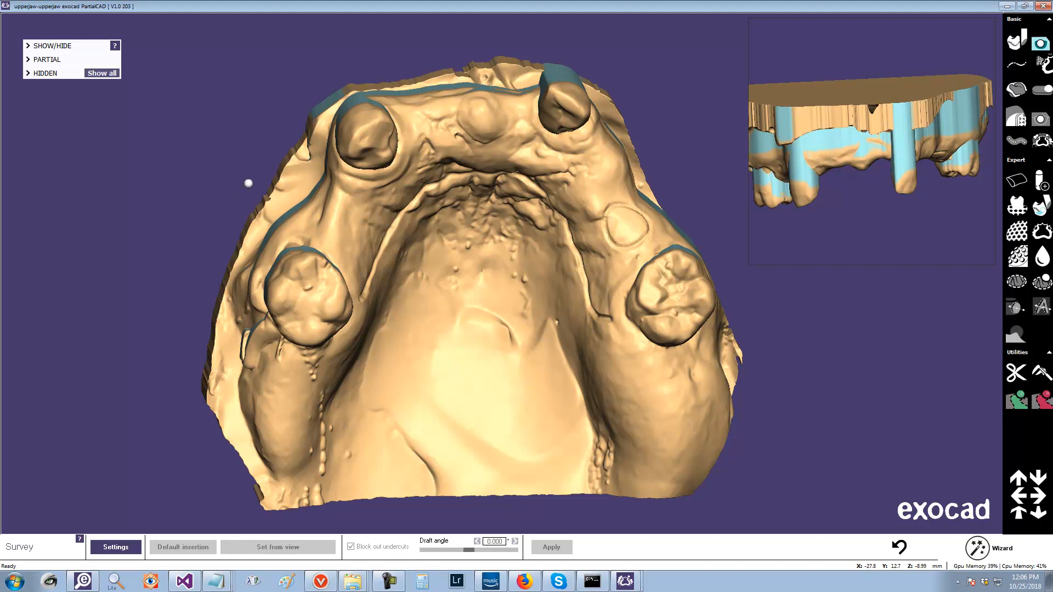
Step: Set SurveyVirtualBeadLineMM to 0.1 in user preferences and restart without saving the project
right_click(248, 183)
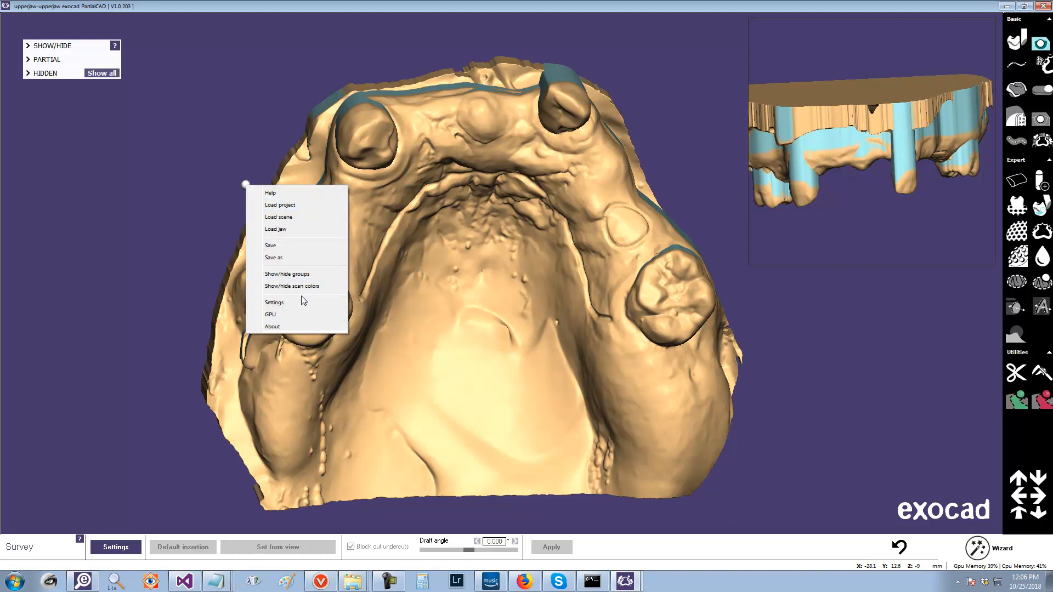
click(273, 302)
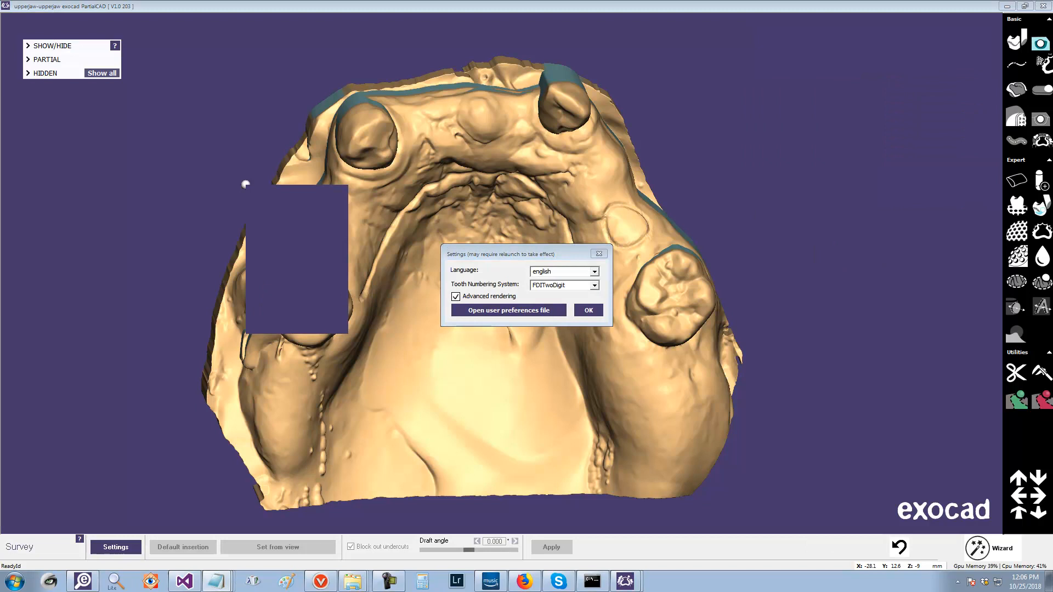
click(508, 310)
text(SurveyVirtualBeadLineMM 0.1)
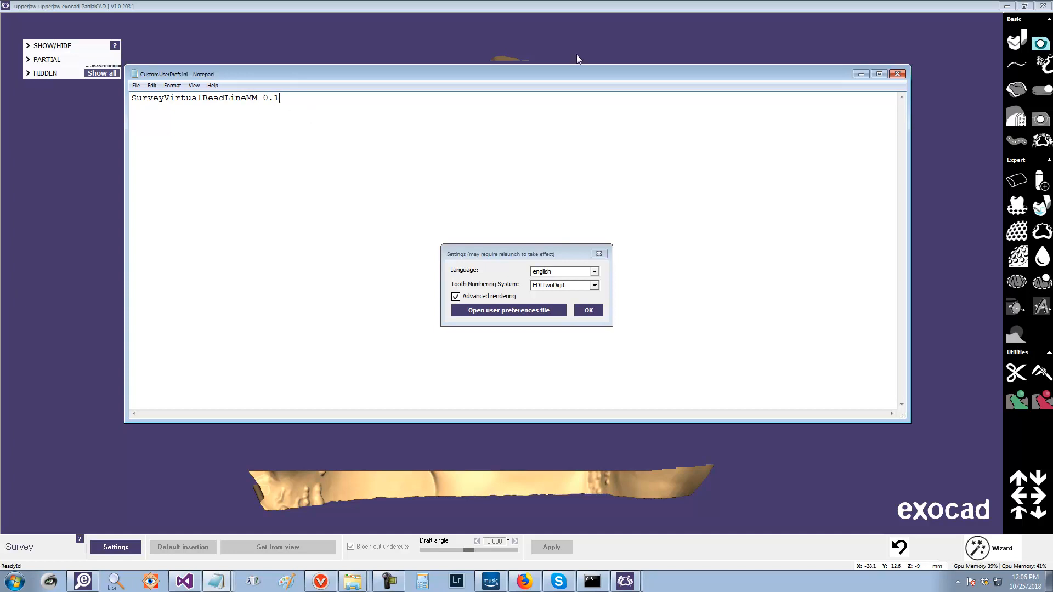
click(588, 309)
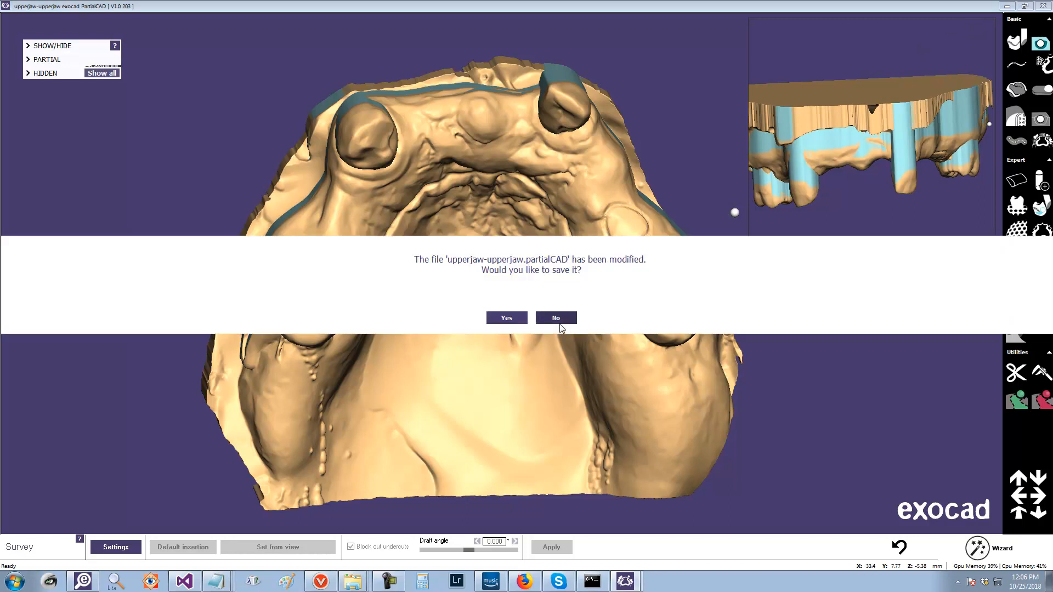
click(556, 318)
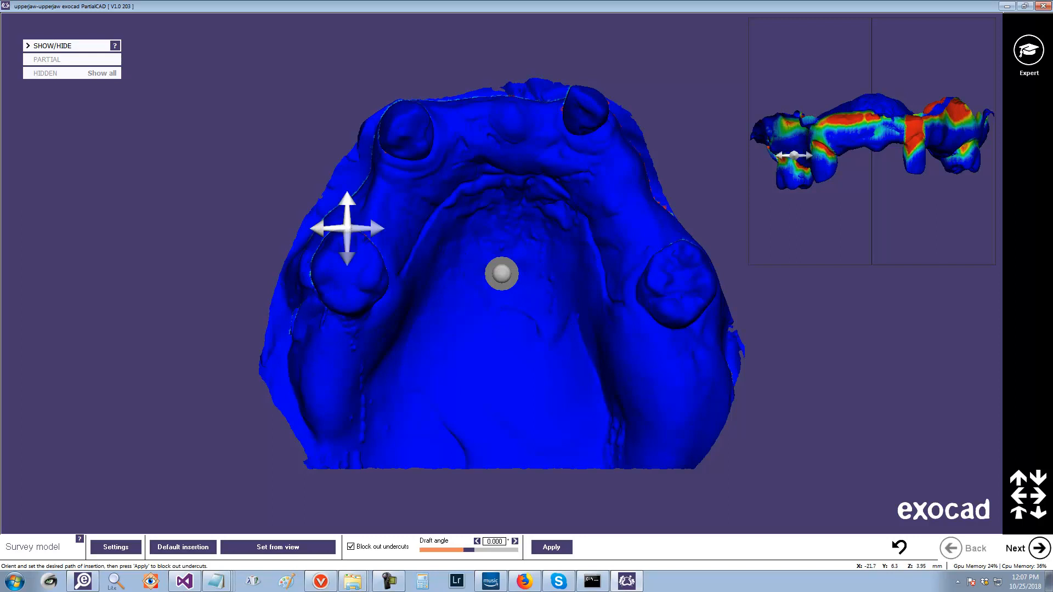
Step: Recheck the 0.1 mm bead preference, edit the palate bead loop, and return to Survey
click(115, 547)
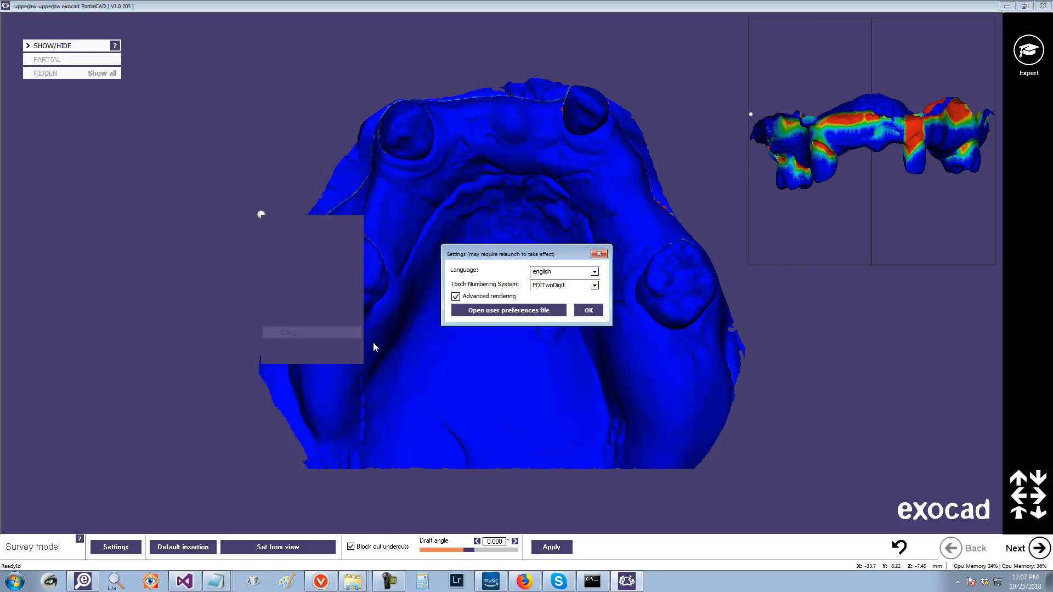
click(508, 309)
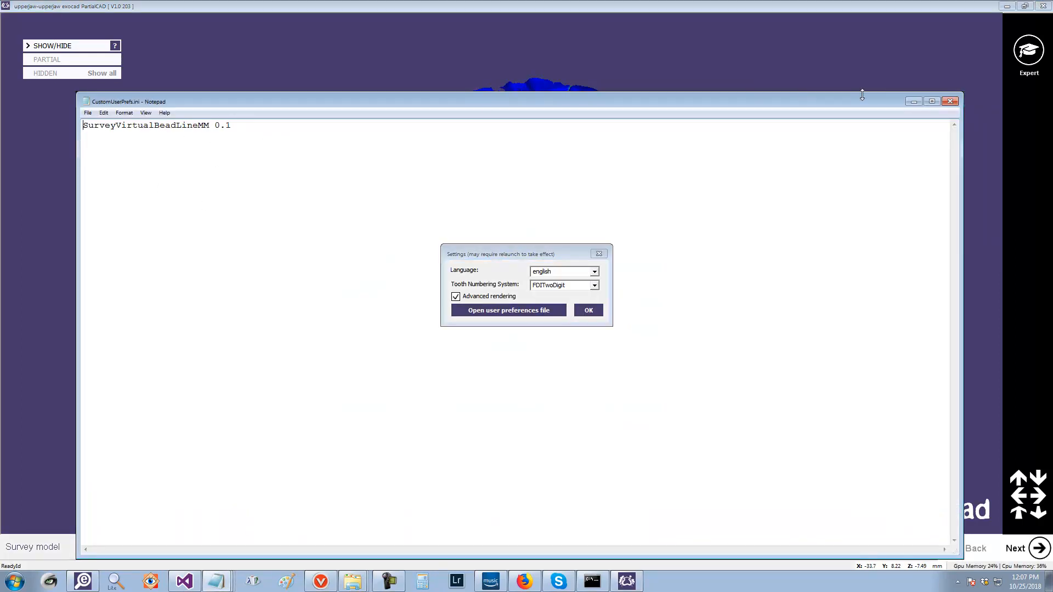
click(588, 309)
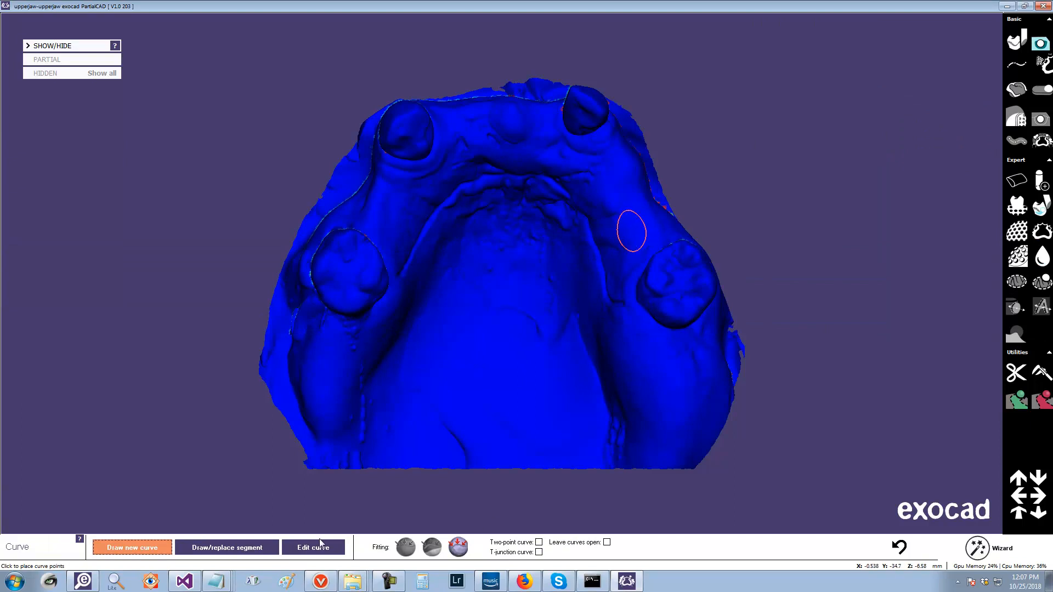
click(312, 547)
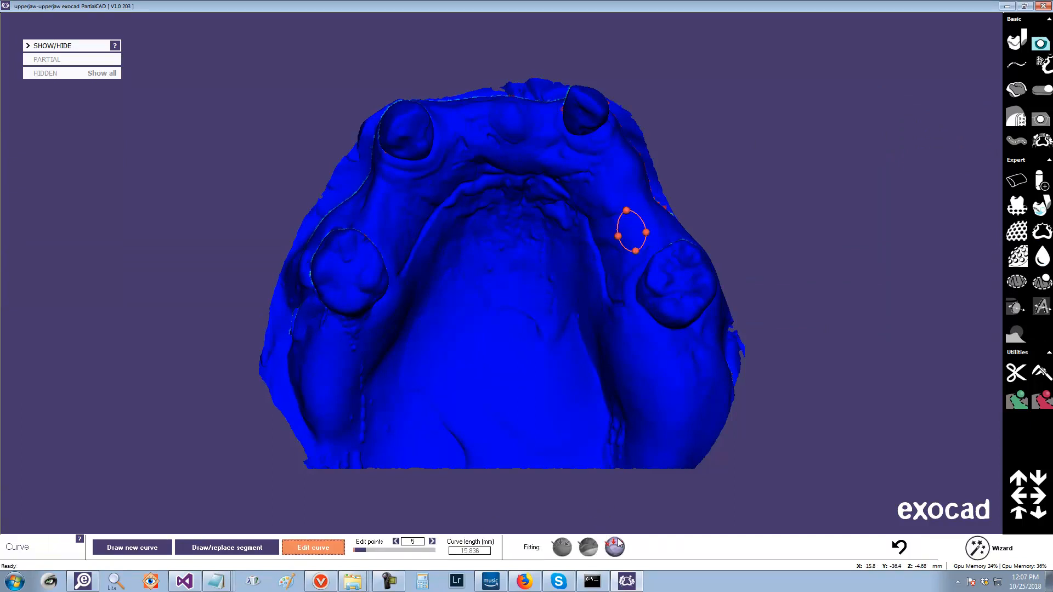
click(613, 547)
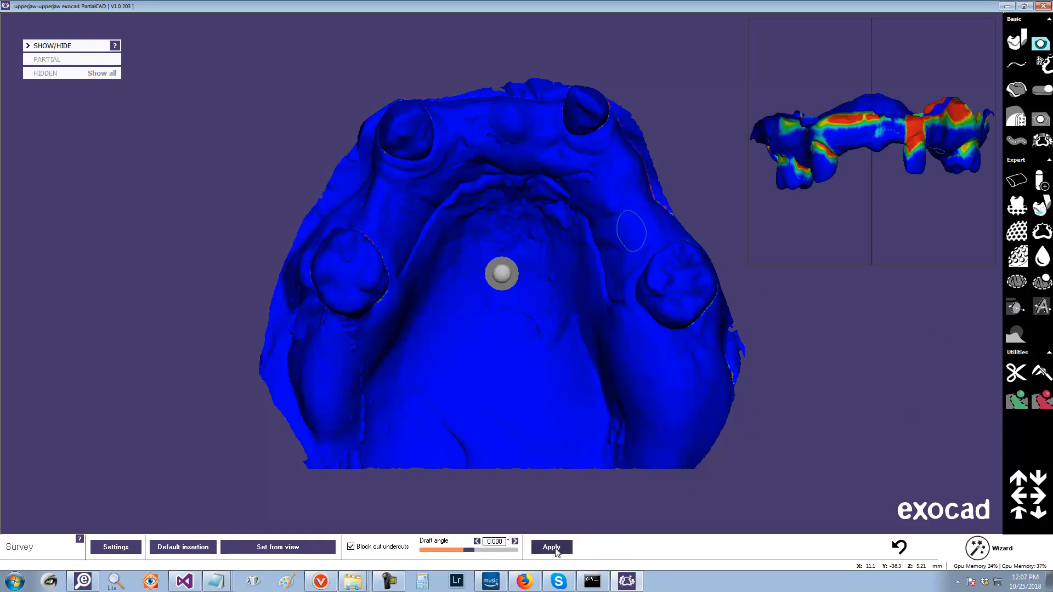
Step: Apply the survey again so the refractory model includes the palate bead
click(550, 547)
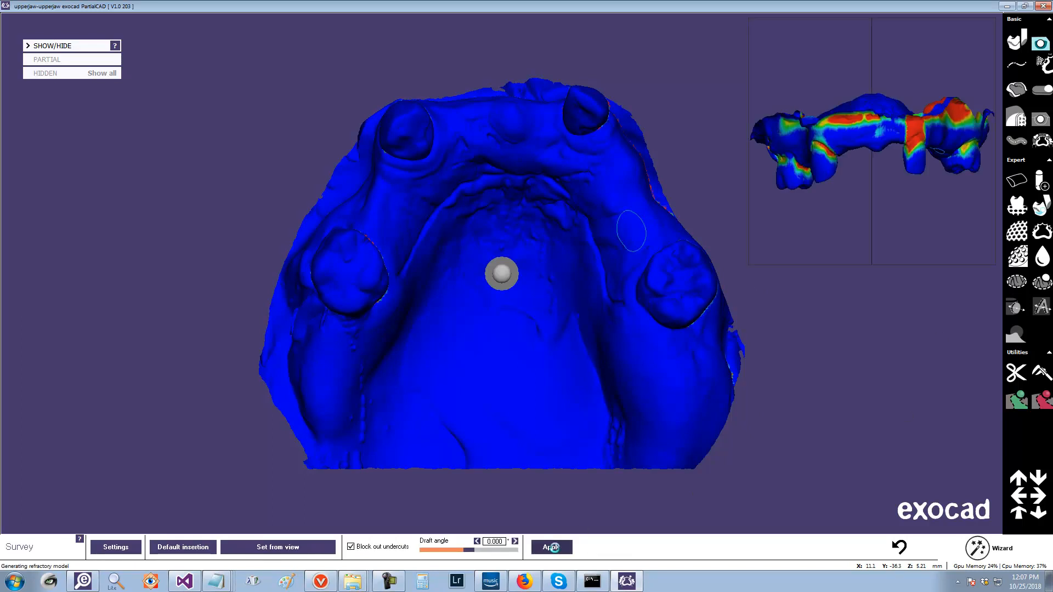
click(549, 547)
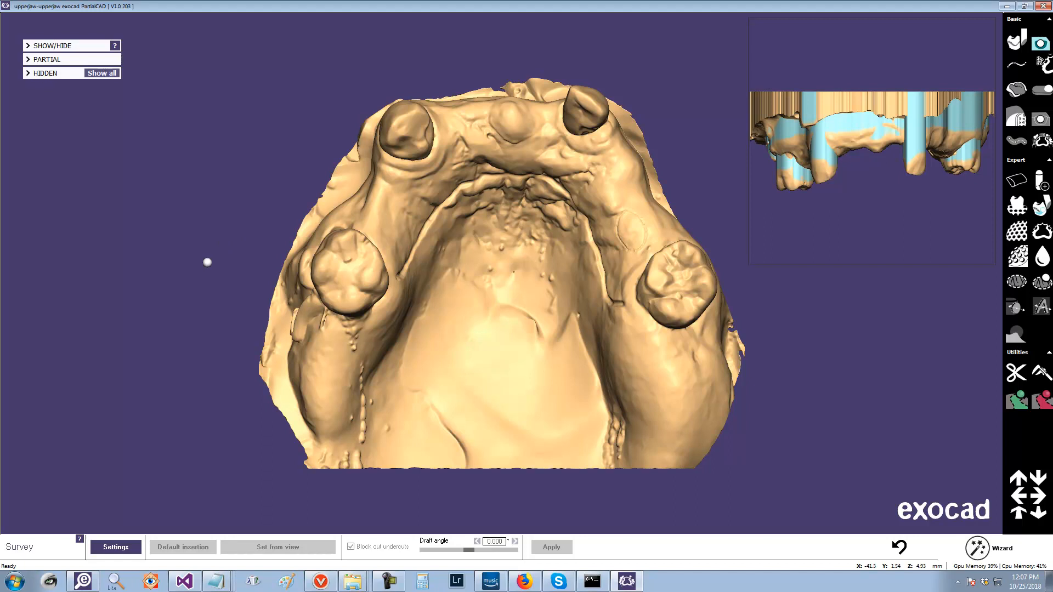
mouse_move(233, 218)
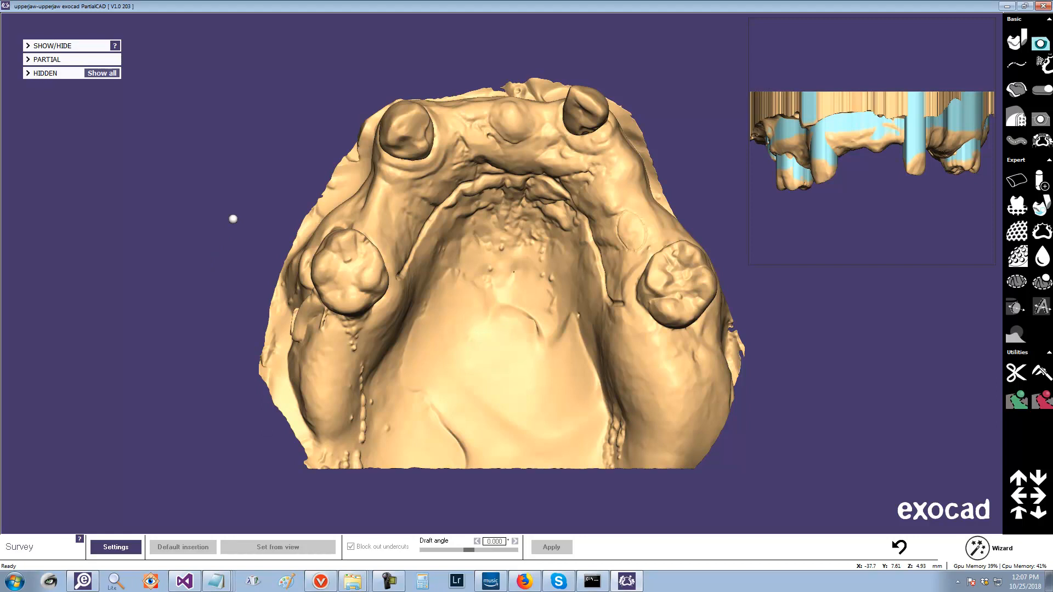
right_click(233, 219)
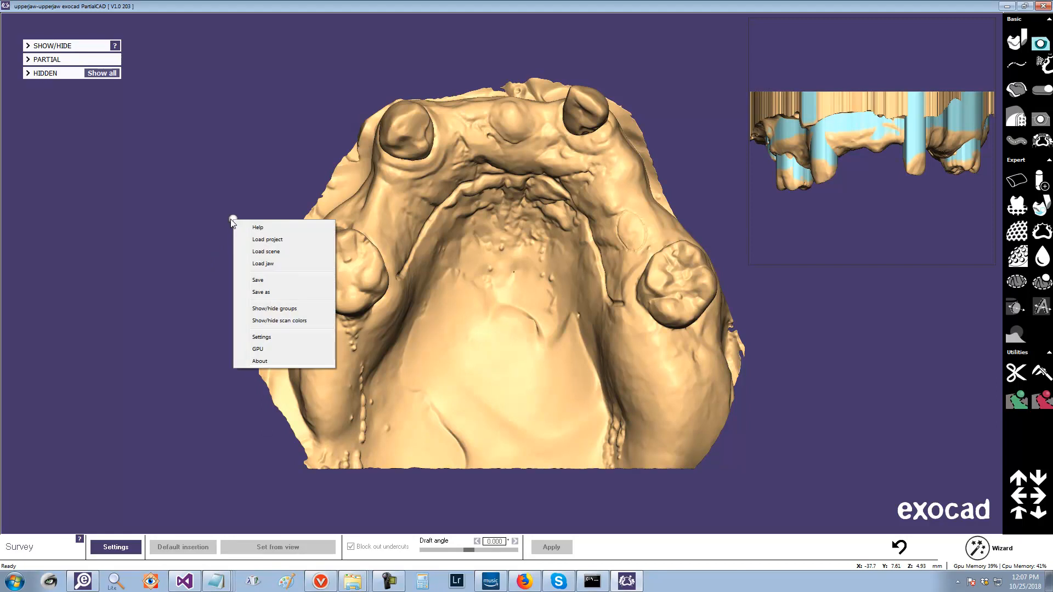
mouse_move(116, 13)
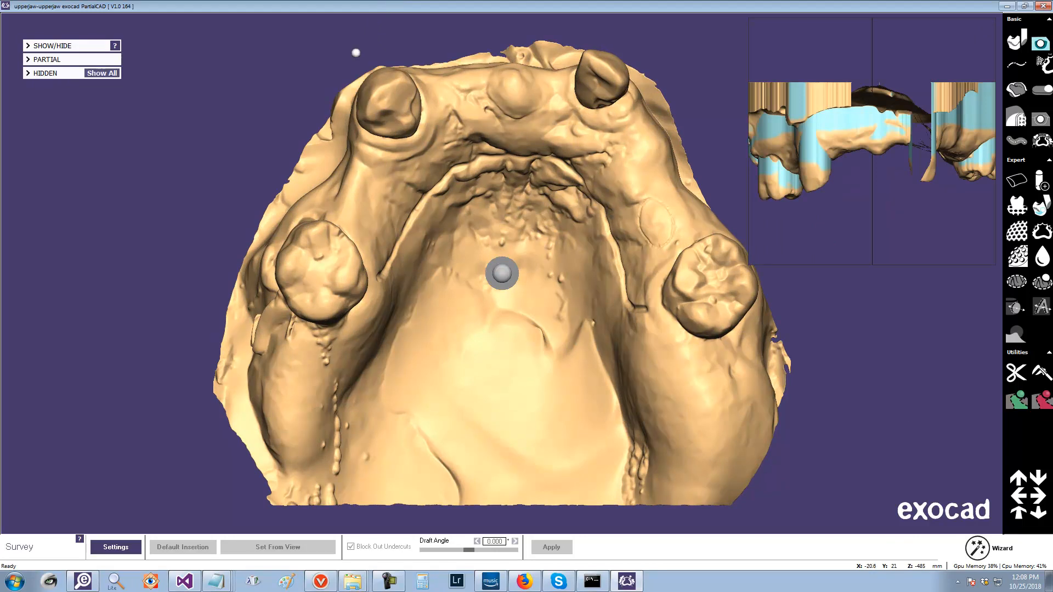
mouse_move(123, 13)
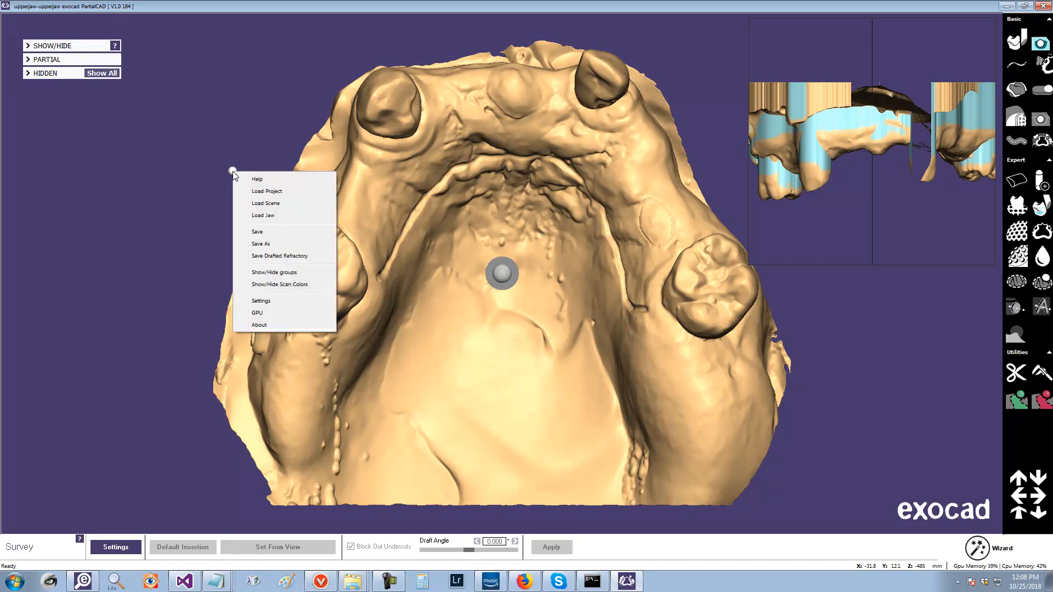
mouse_move(278, 256)
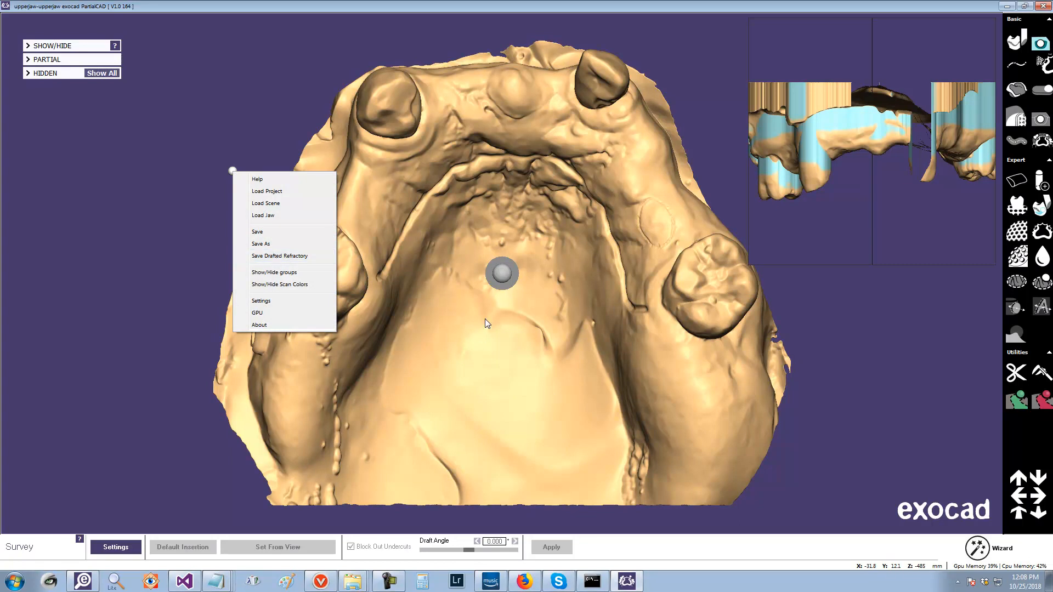
mouse_move(326, 346)
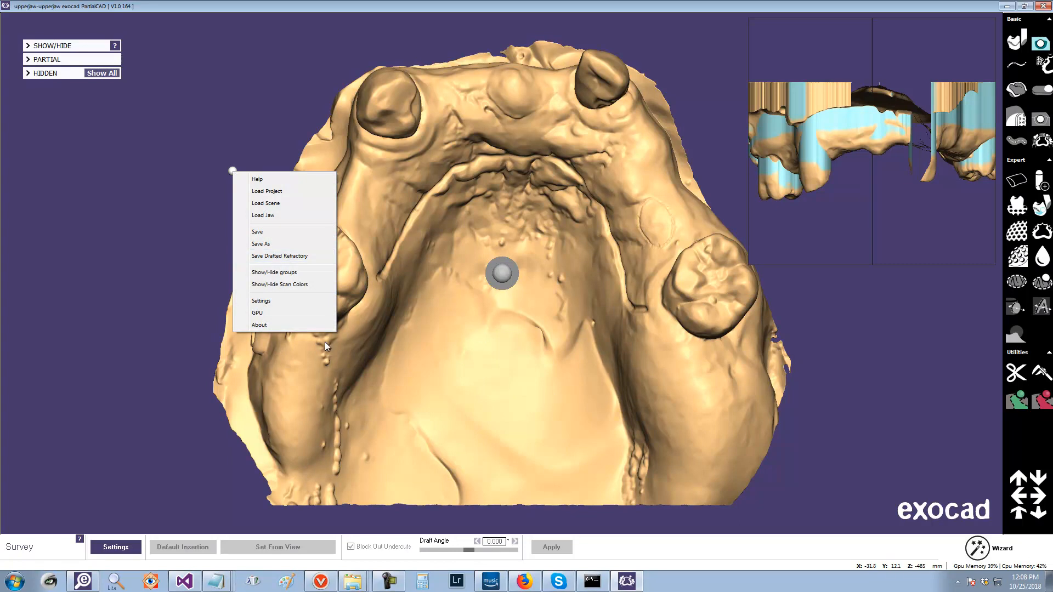
mouse_move(208, 342)
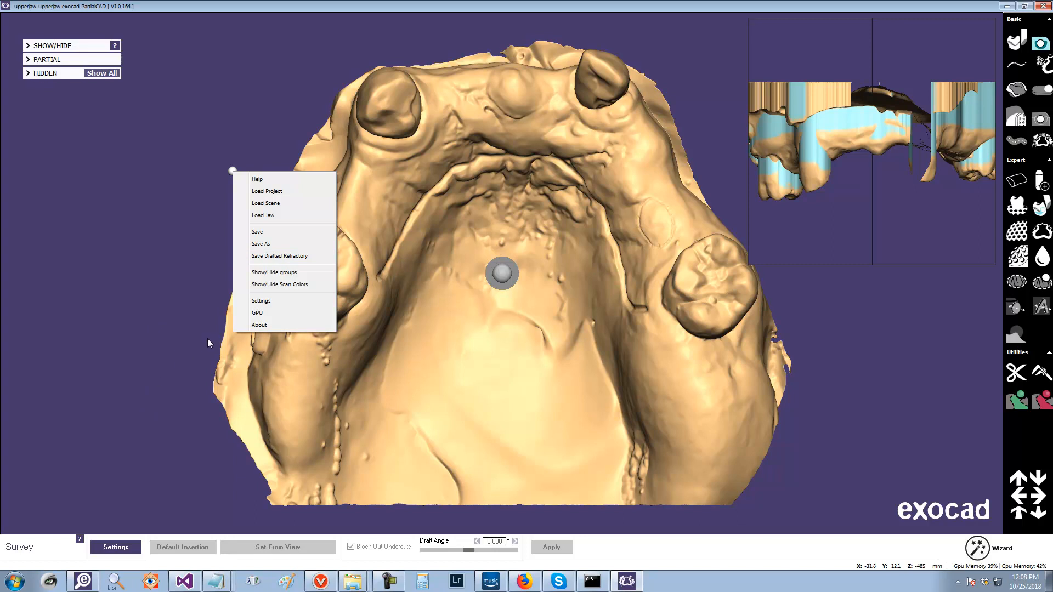
mouse_move(393, 128)
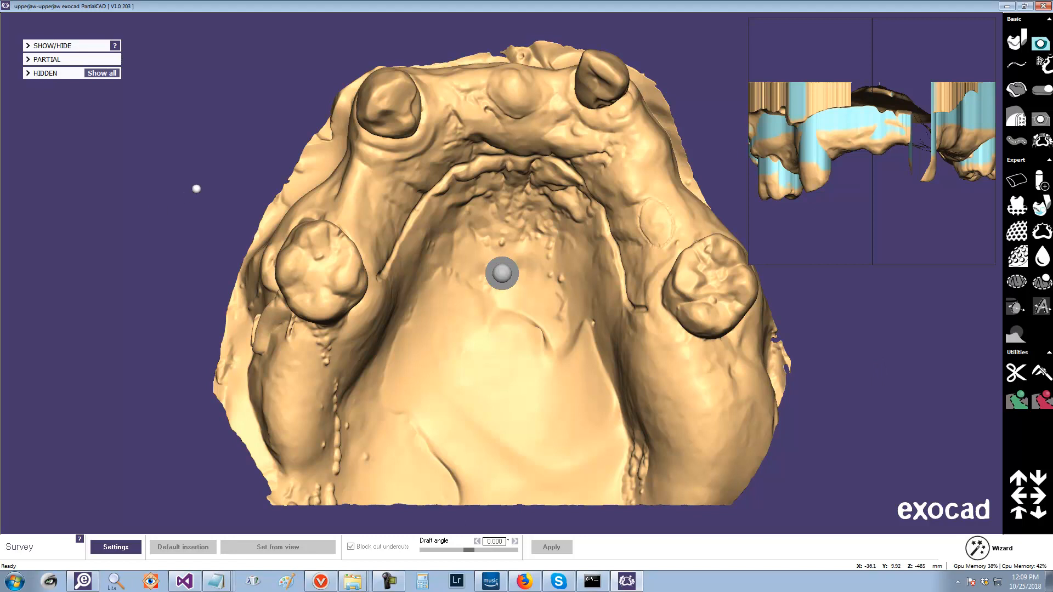
Step: Move to Prepare for build, showing Tolerance, Save drafted refractory and Auto relief options
right_click(196, 189)
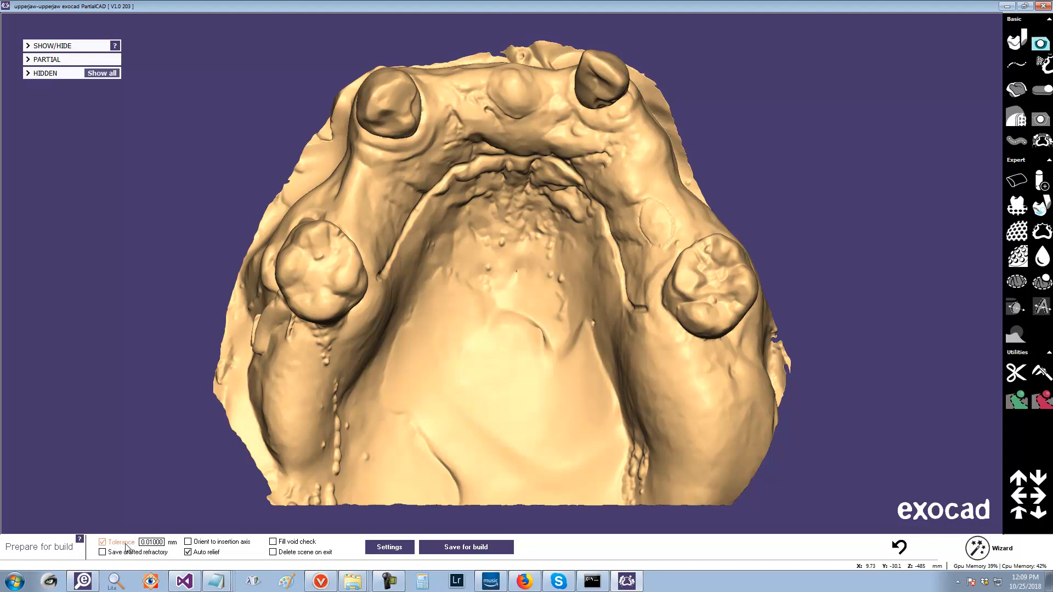
mouse_move(103, 542)
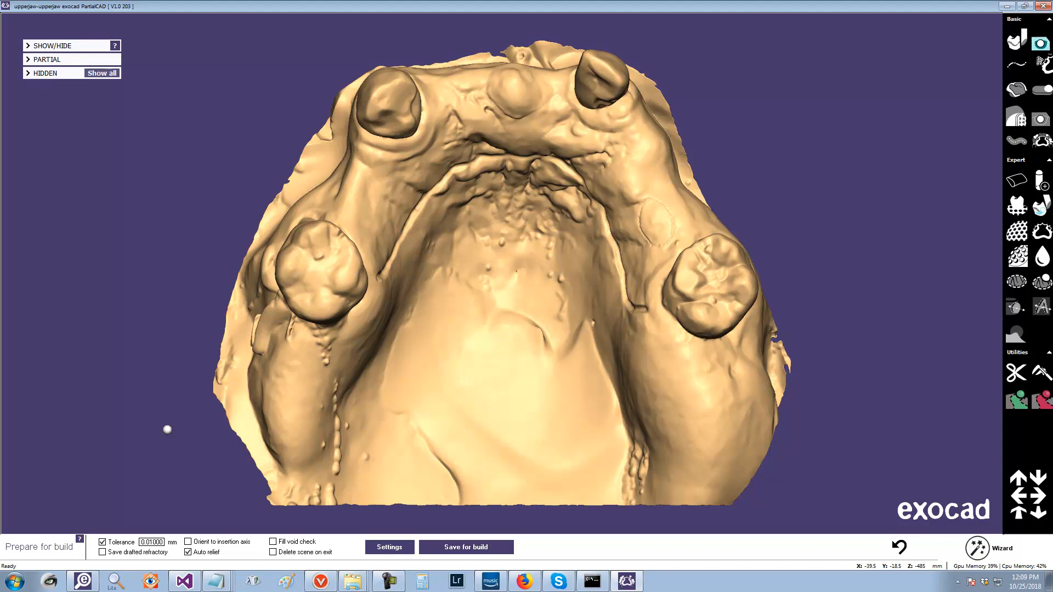
mouse_move(192, 293)
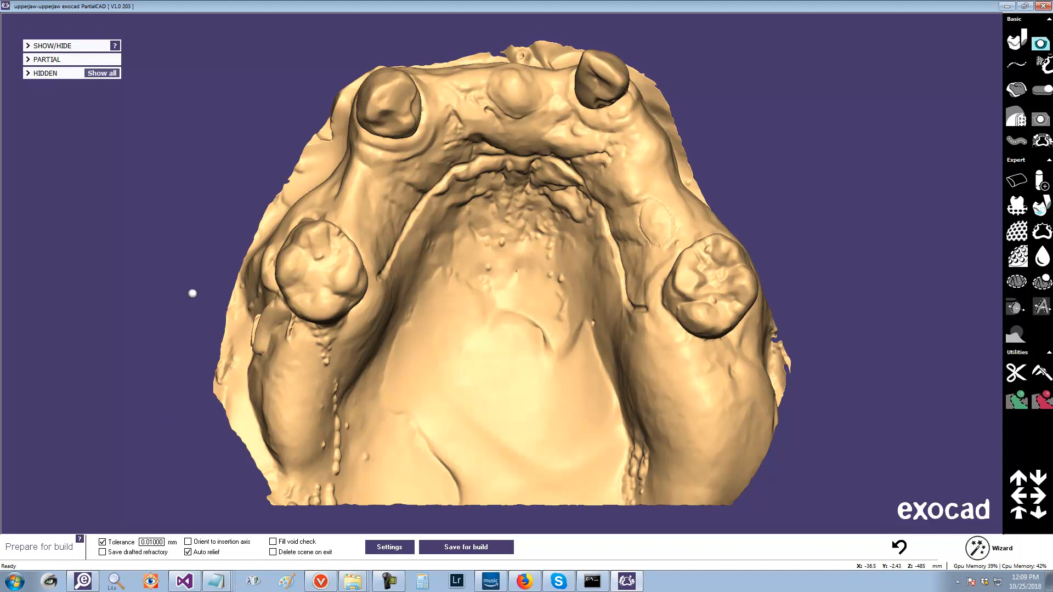
mouse_move(173, 517)
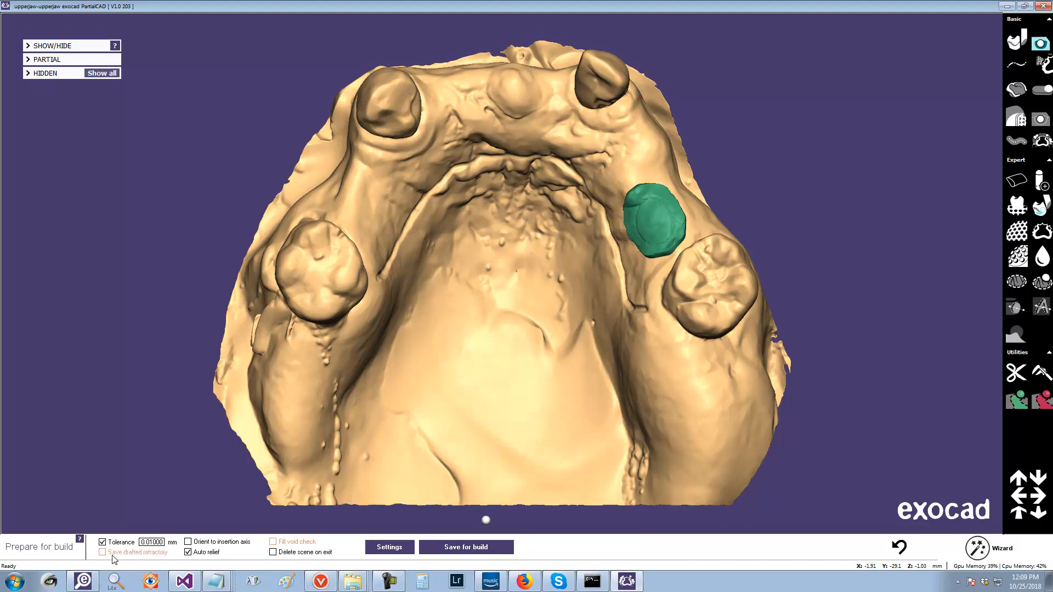
Step: Enable Save drafted refractory and save the jaw for build as an STL
click(103, 552)
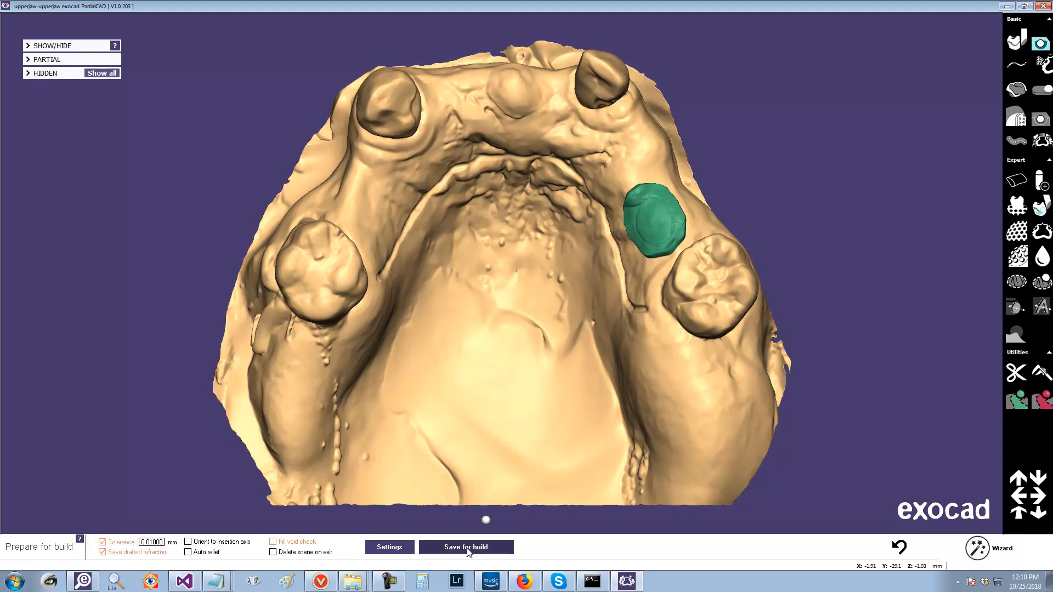
click(466, 547)
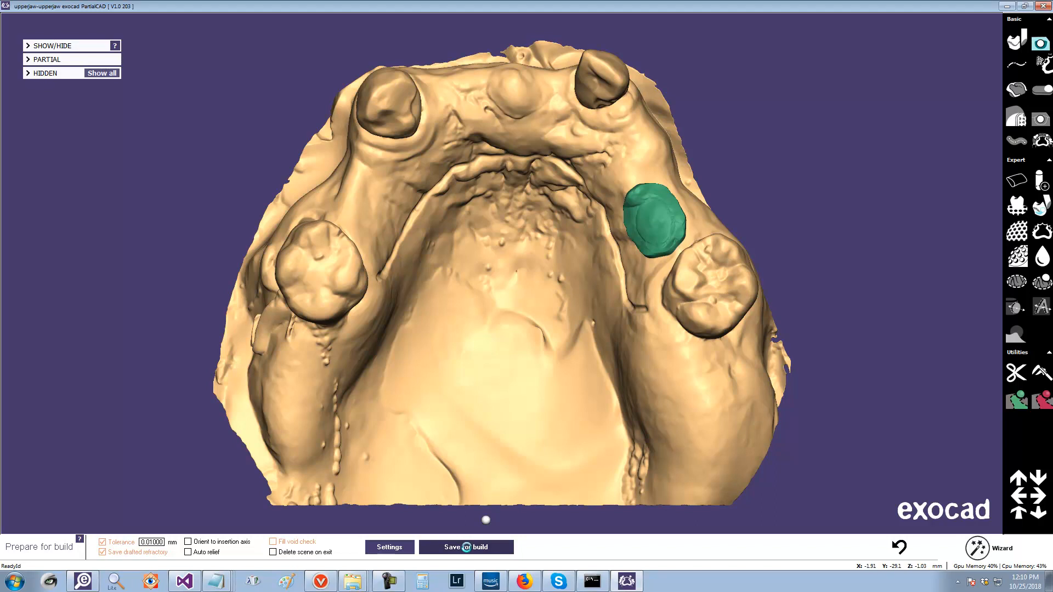
click(466, 547)
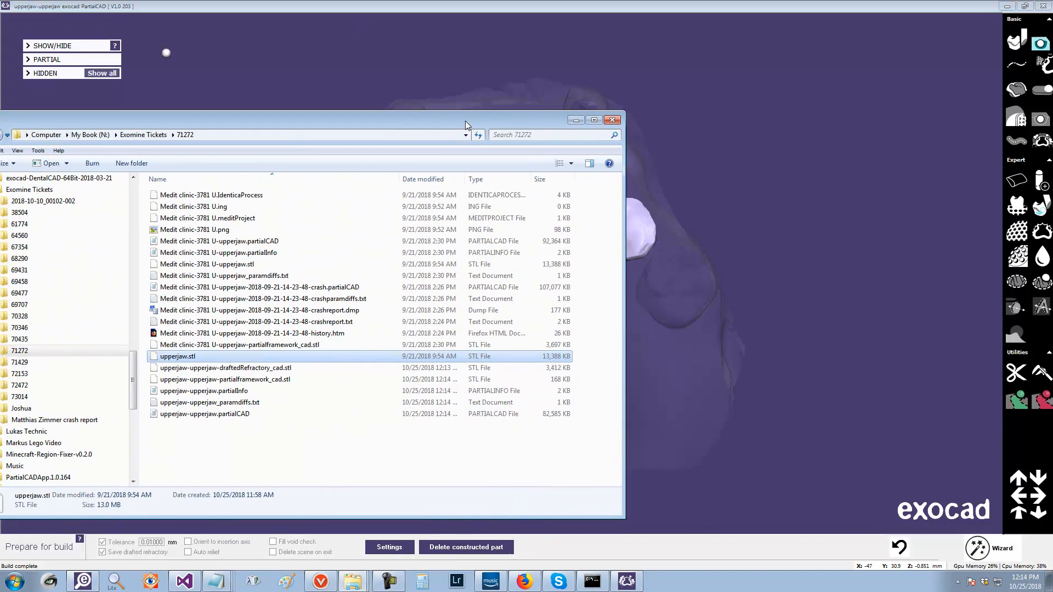
mouse_move(255, 402)
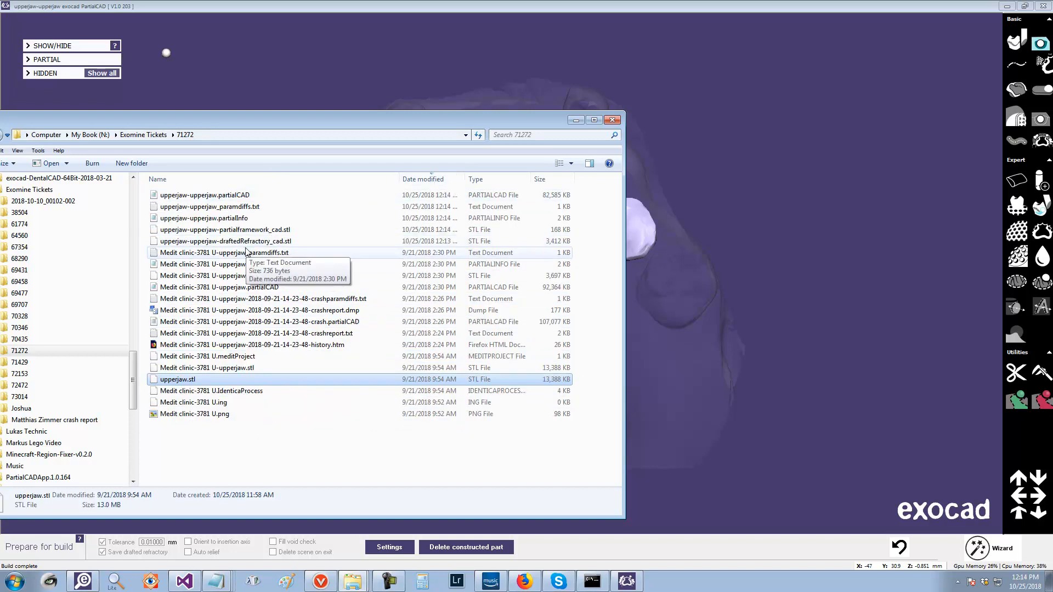
Step: Locate upperjaw-upperjaw-draftedRefractory_cad.stl (3.33 MB) in folder 71272, then minimize Explorer
double_click(177, 379)
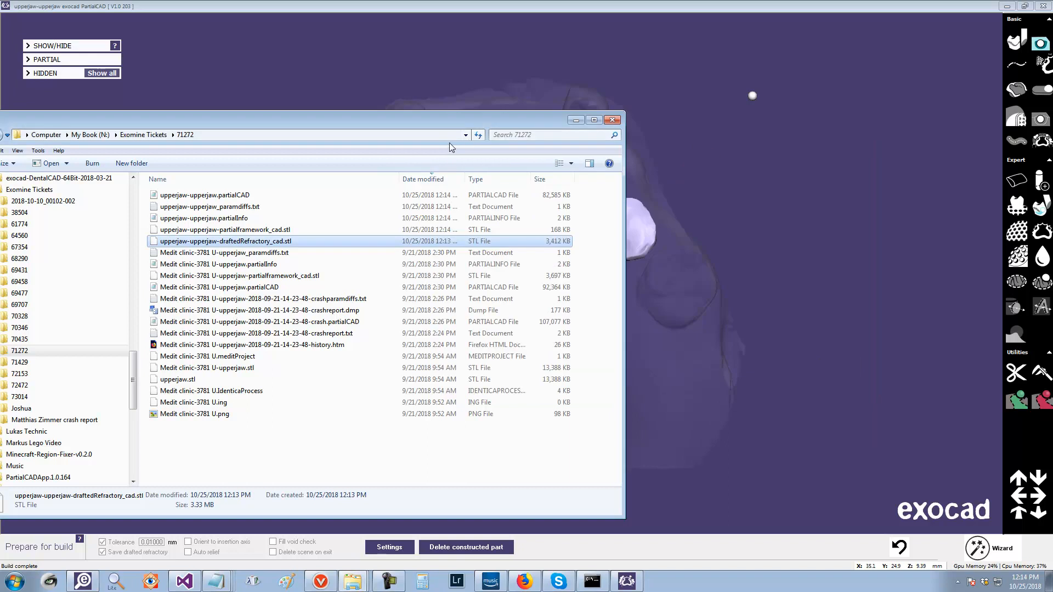
click(611, 119)
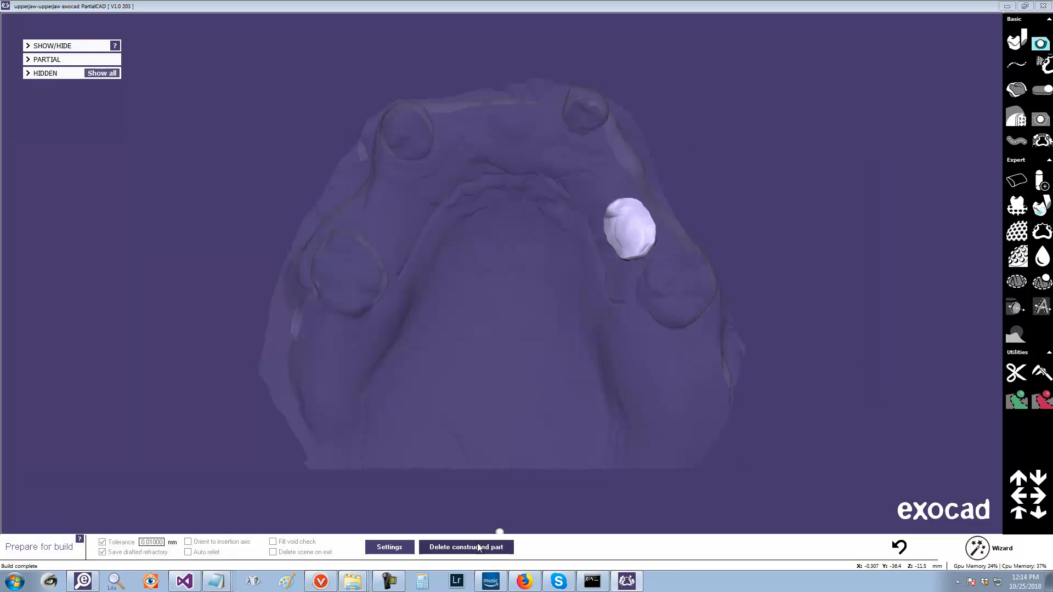
Step: Delete the constructed part and open the user preferences file from Settings
click(466, 546)
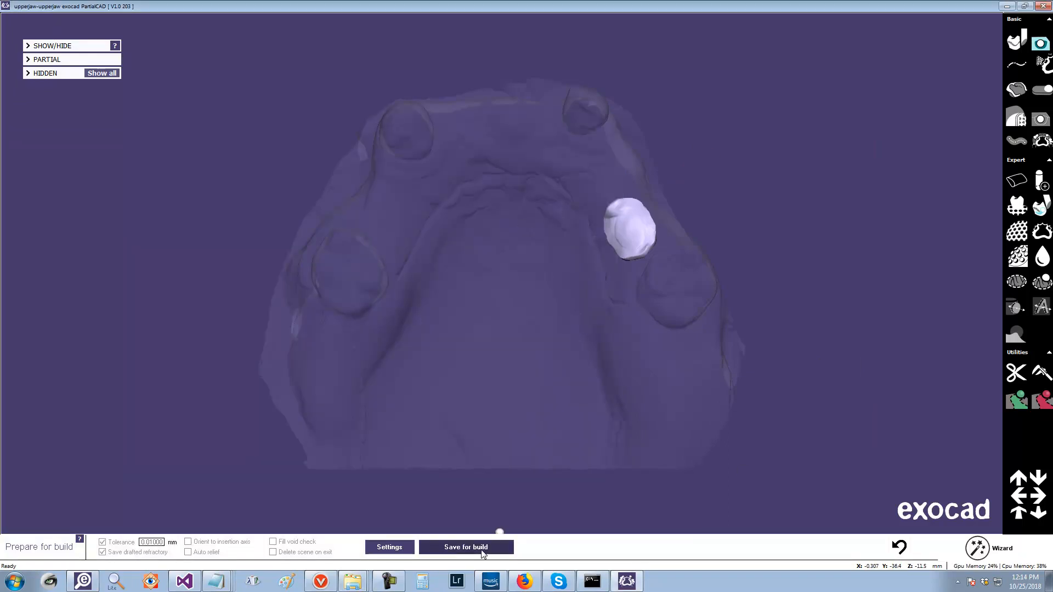
click(465, 547)
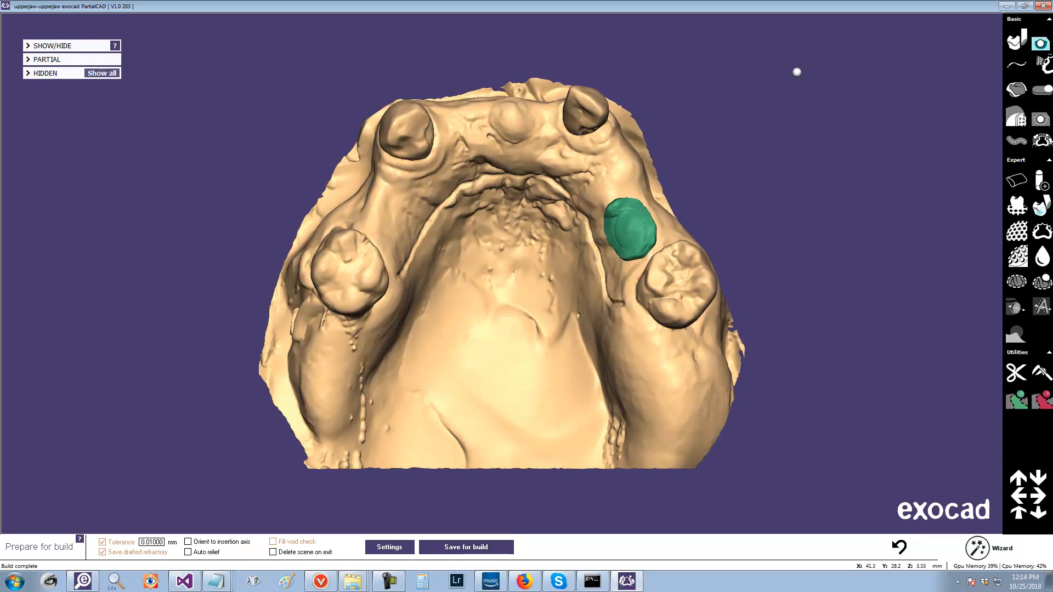
mouse_move(31, 111)
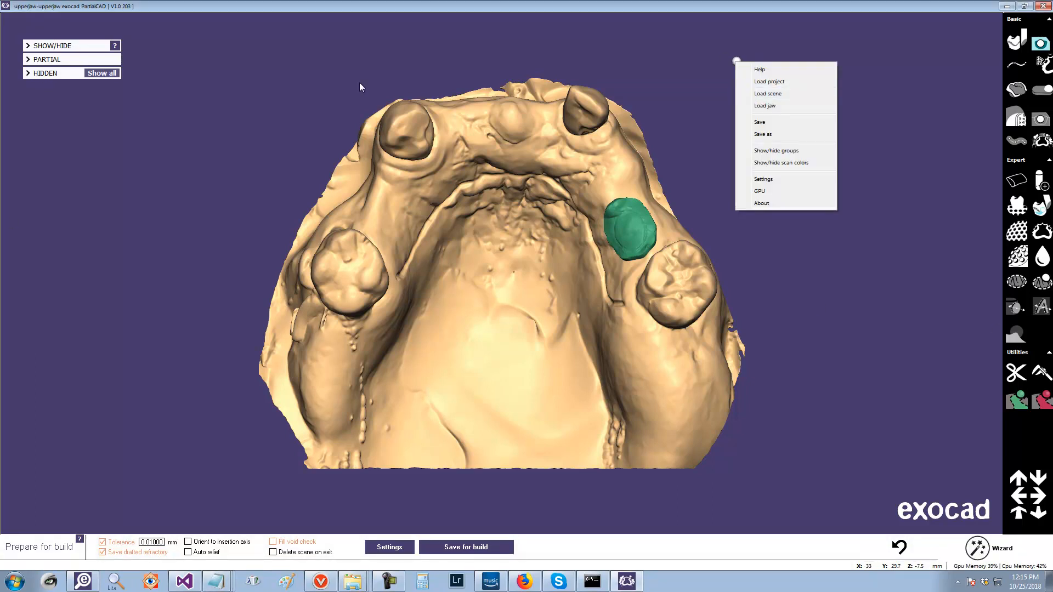
mouse_move(826, 128)
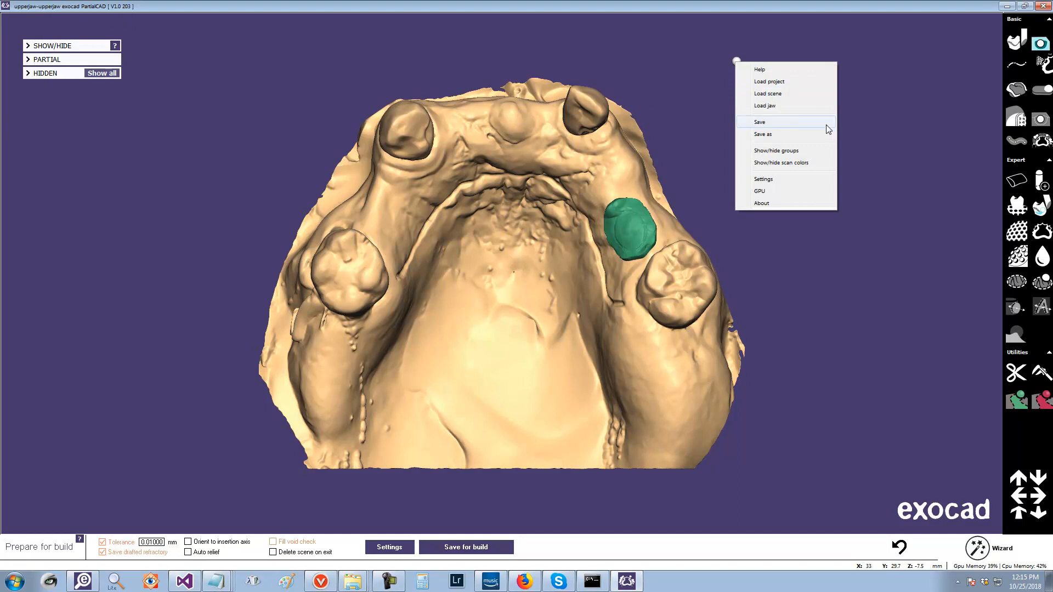
click(763, 178)
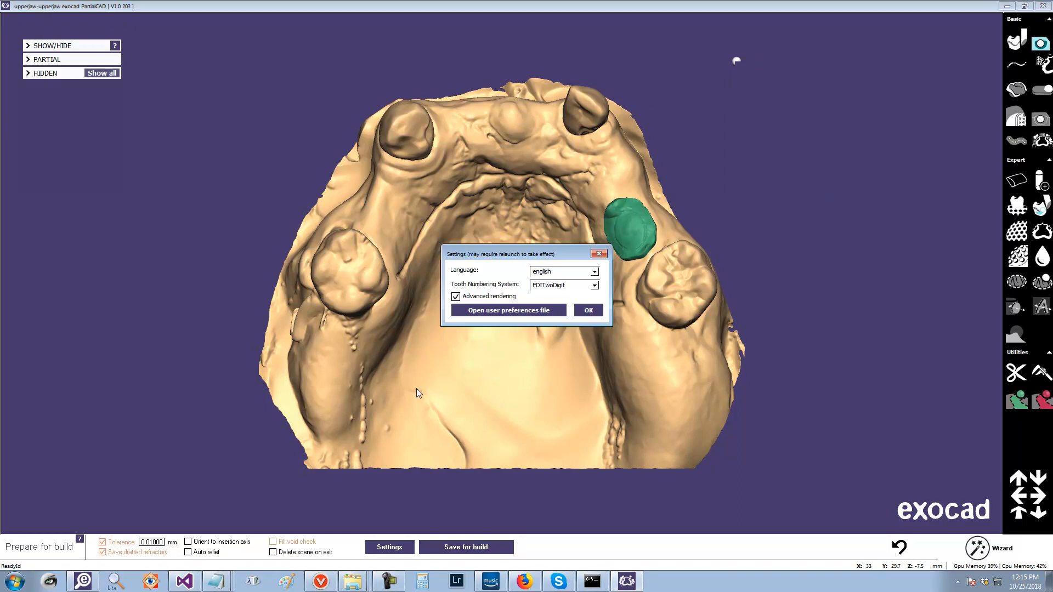
click(508, 310)
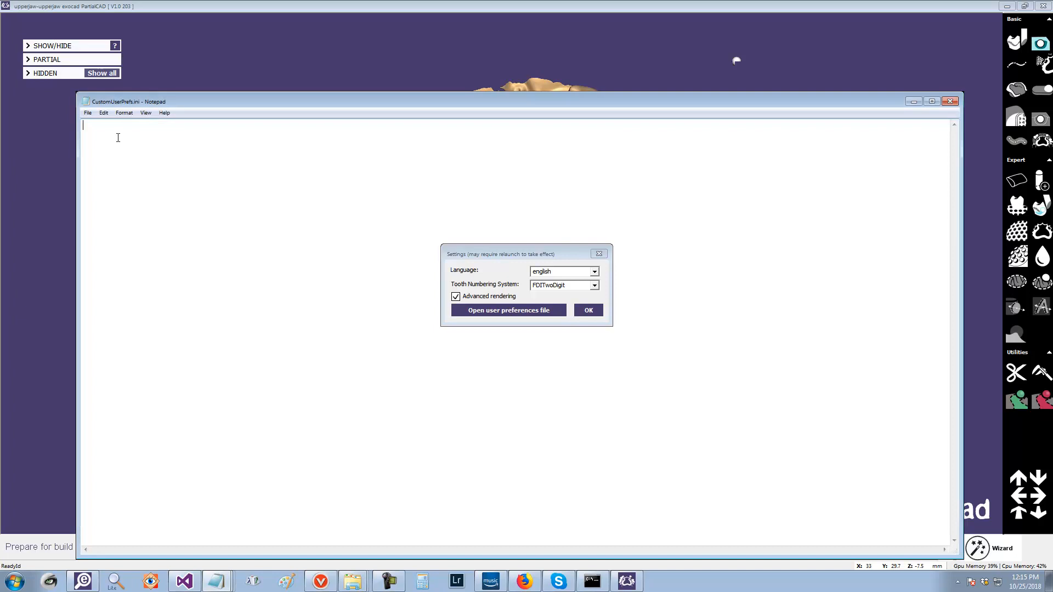
Step: In CustomUserPrefs.ini, set BlockoutUndercuts to 1 and DraftAngle to 3
click(508, 310)
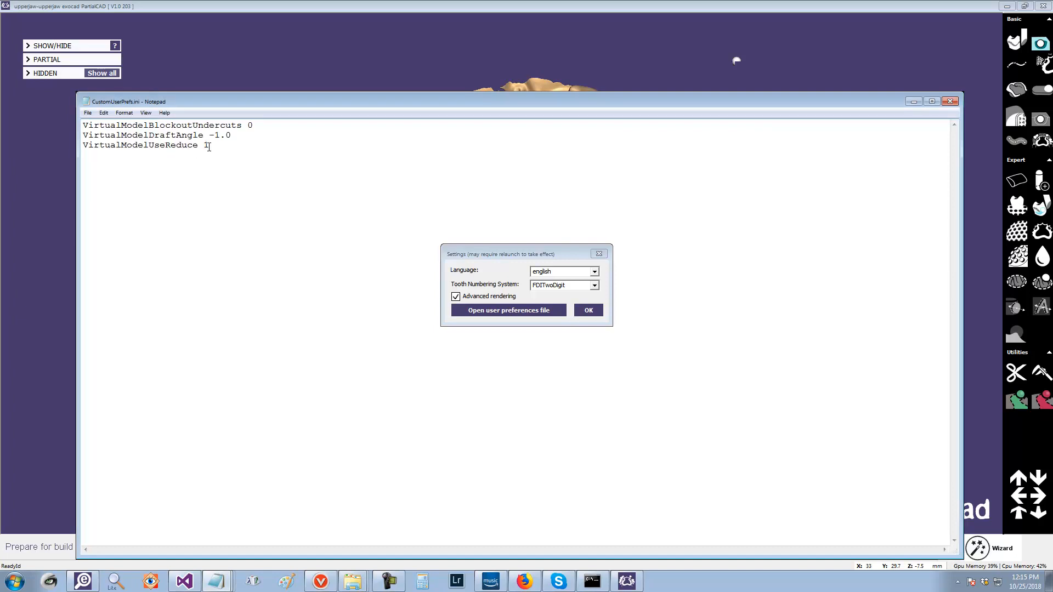
mouse_move(303, 113)
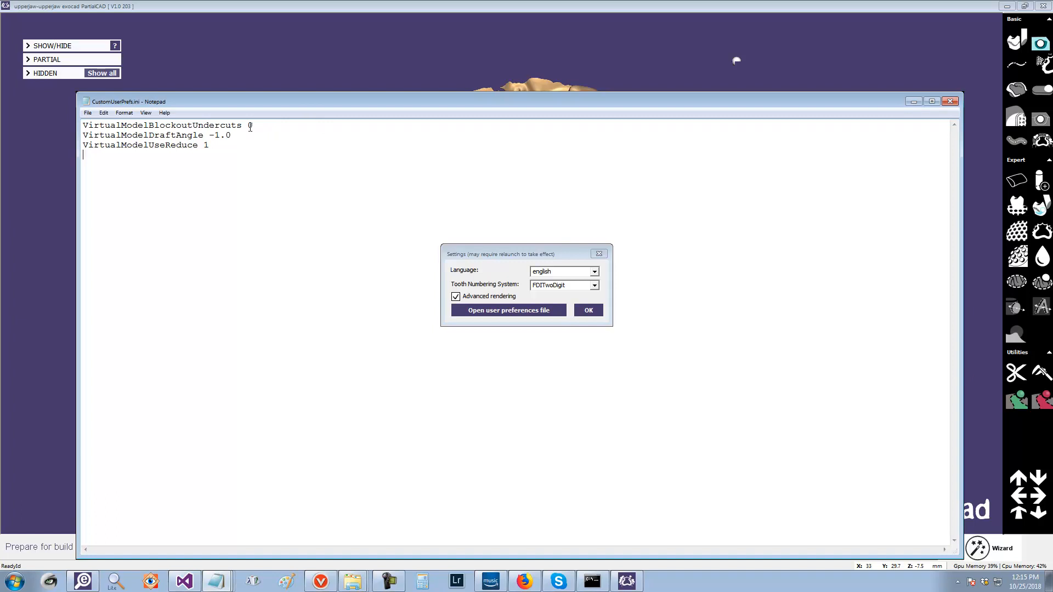
double_click(248, 125)
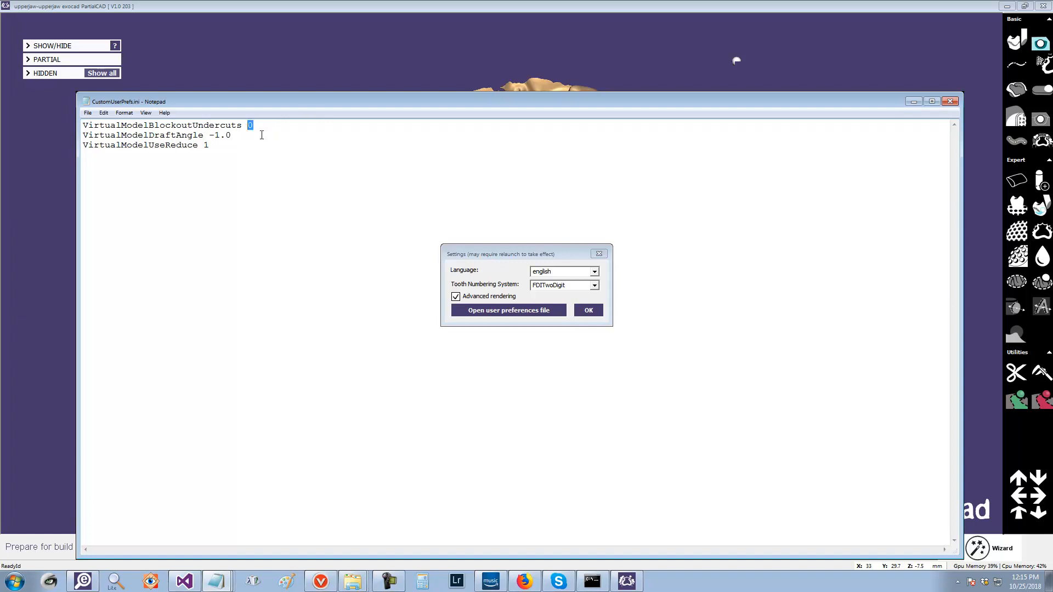
text(1)
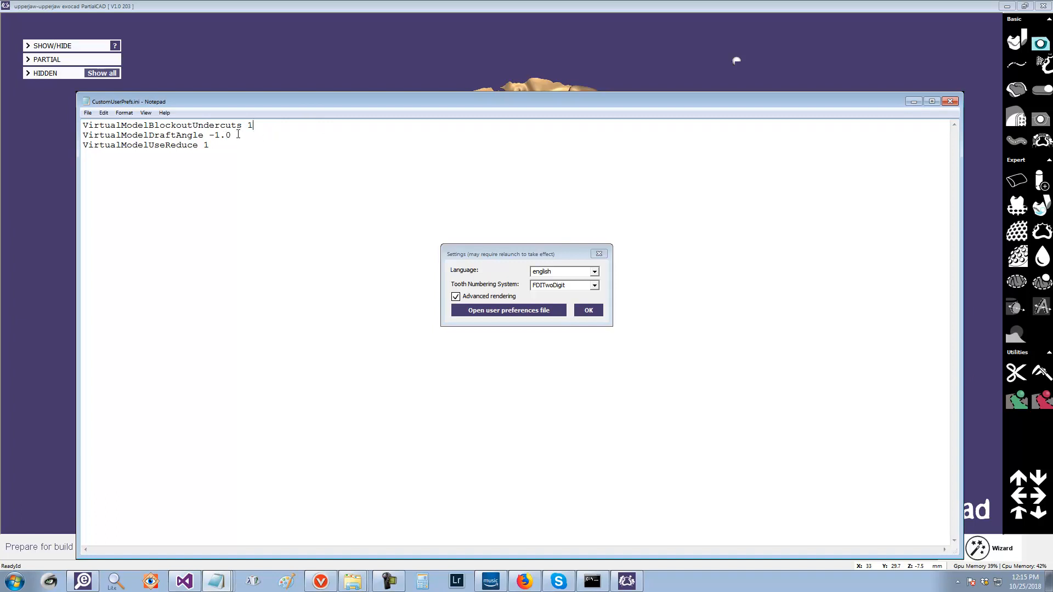
double_click(221, 134)
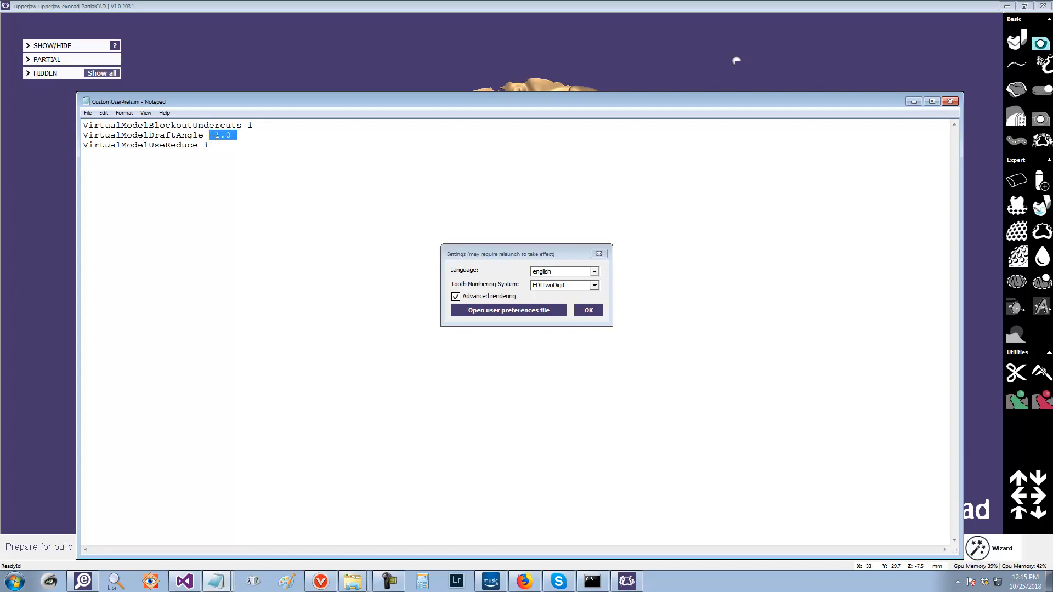
text(3)
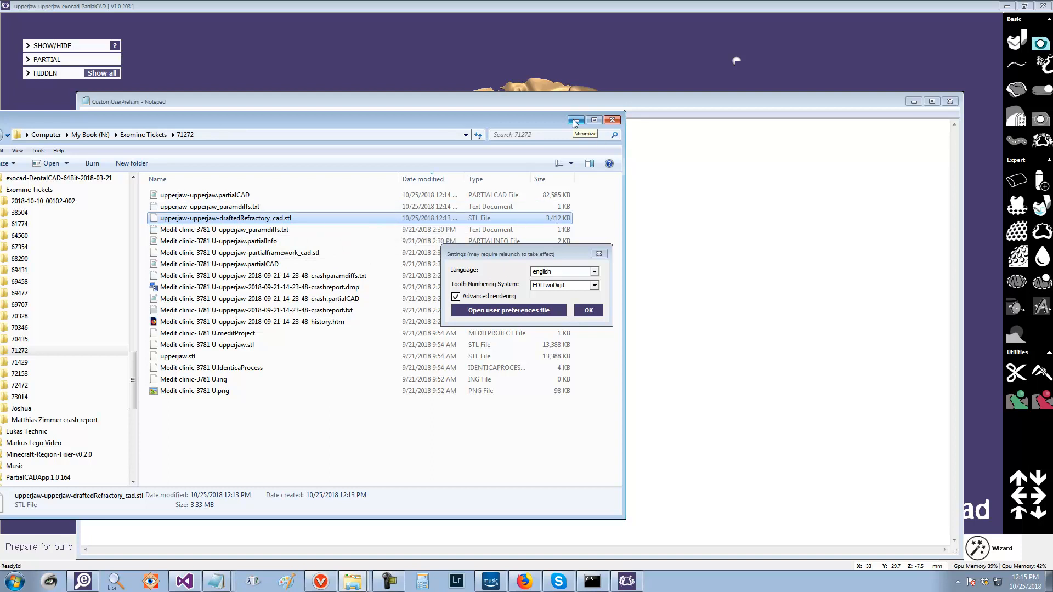
click(575, 119)
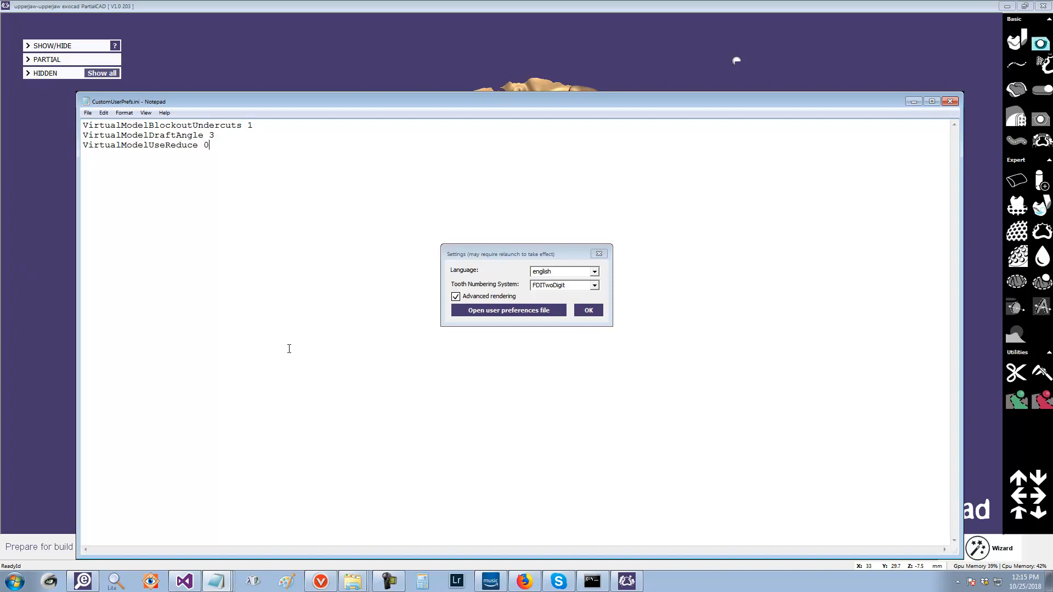
mouse_move(185, 156)
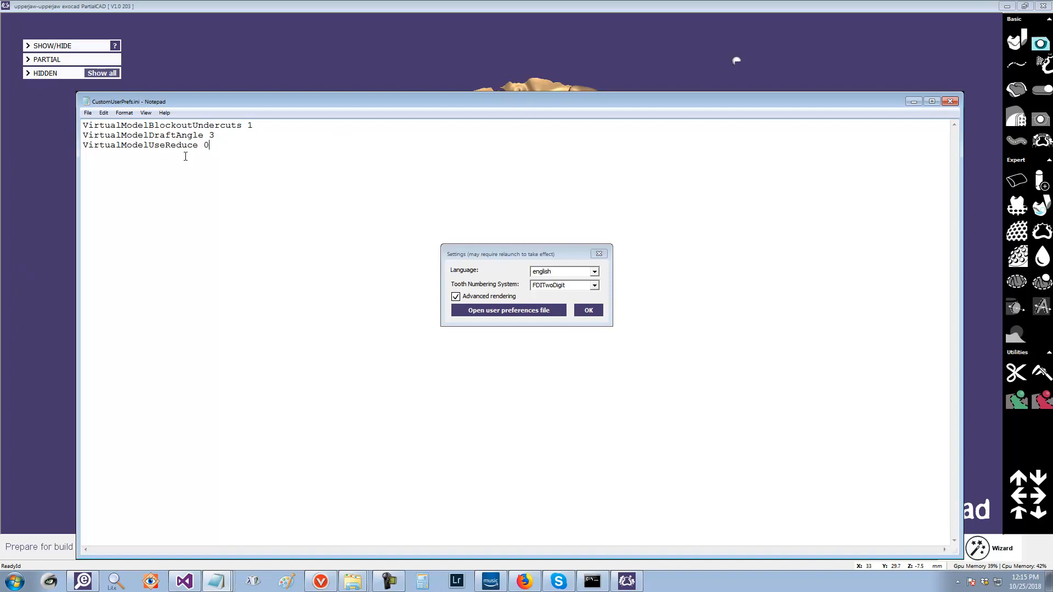
mouse_move(102, 162)
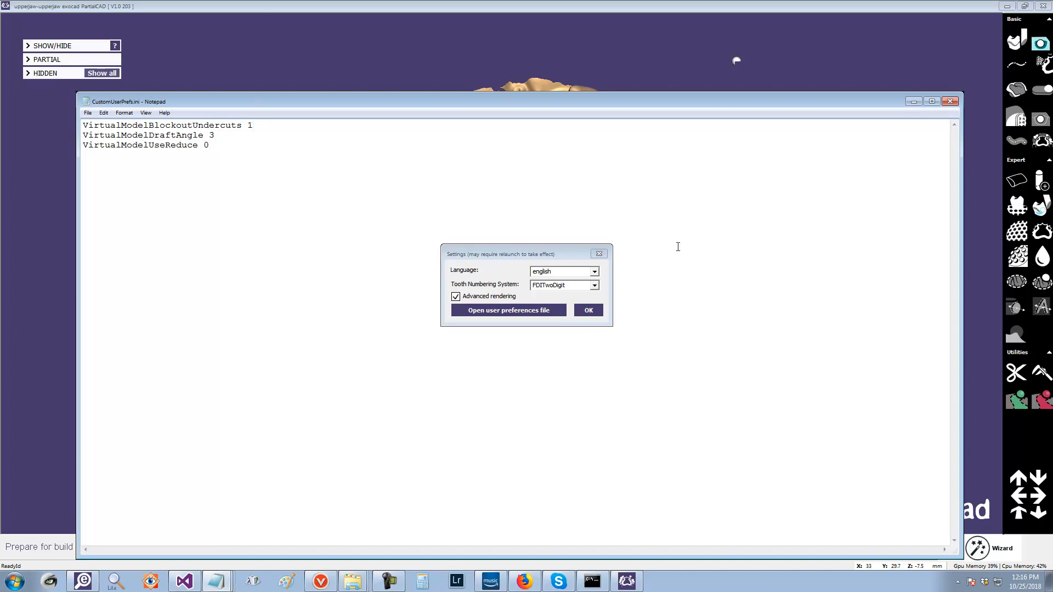
mouse_move(674, 131)
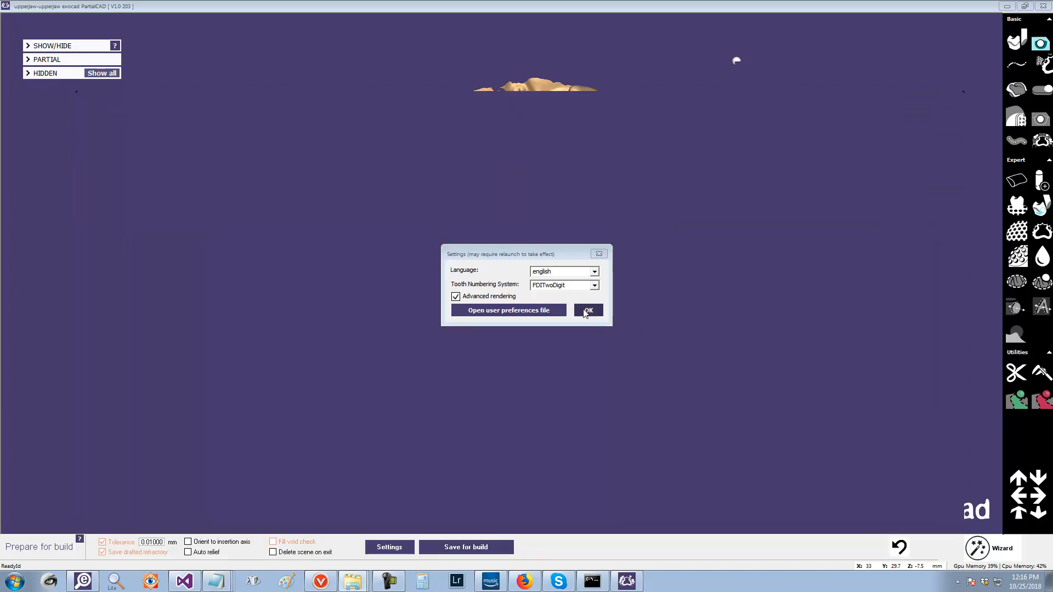
Step: Confirm the settings and re-save the drafted refractory model for build, producing a 166 MB STL
click(587, 310)
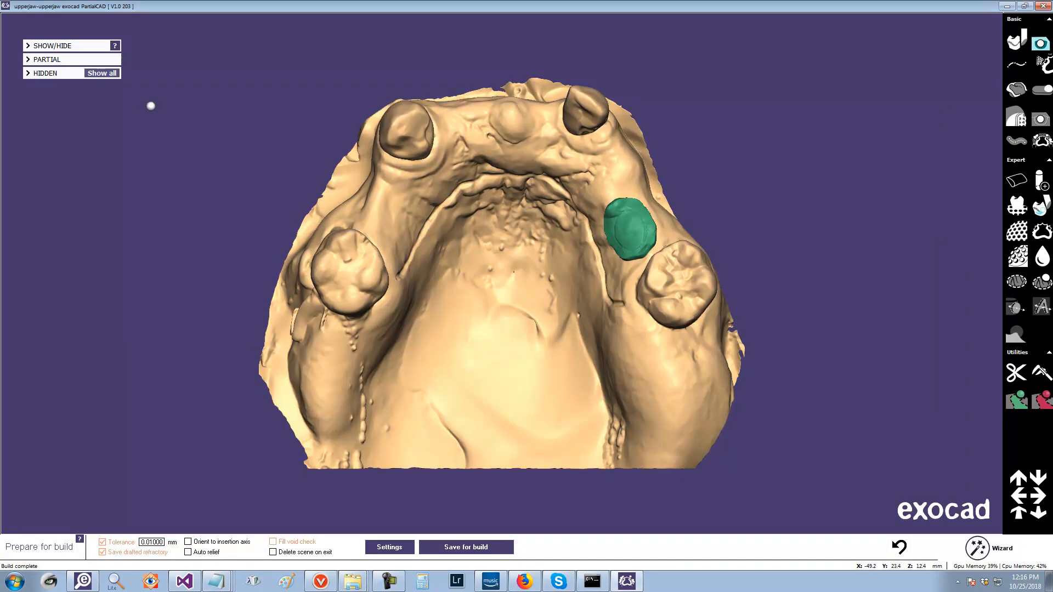
click(465, 547)
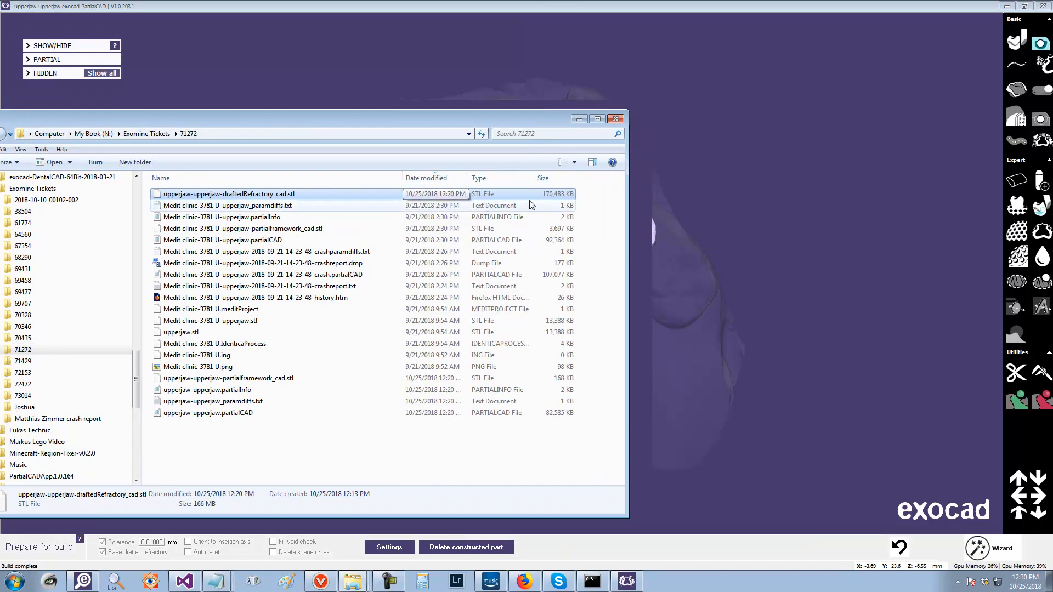
Step: Open upperjaw-upperjaw-draftedRefractory_cad.stl in ExoViewer3D and rotate to view the drafted base
double_click(227, 193)
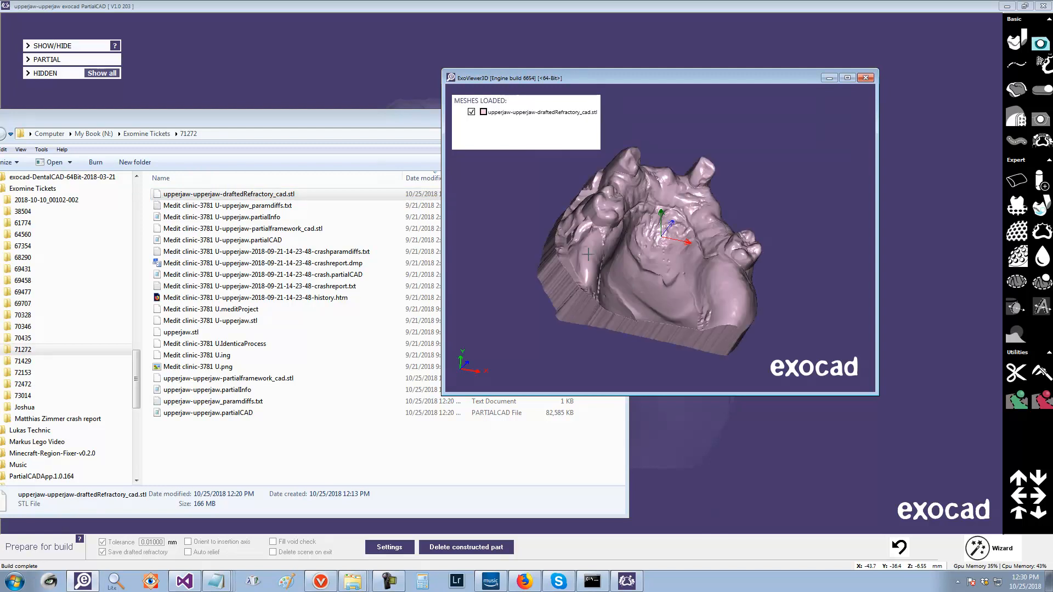
drag(587, 254, 700, 167)
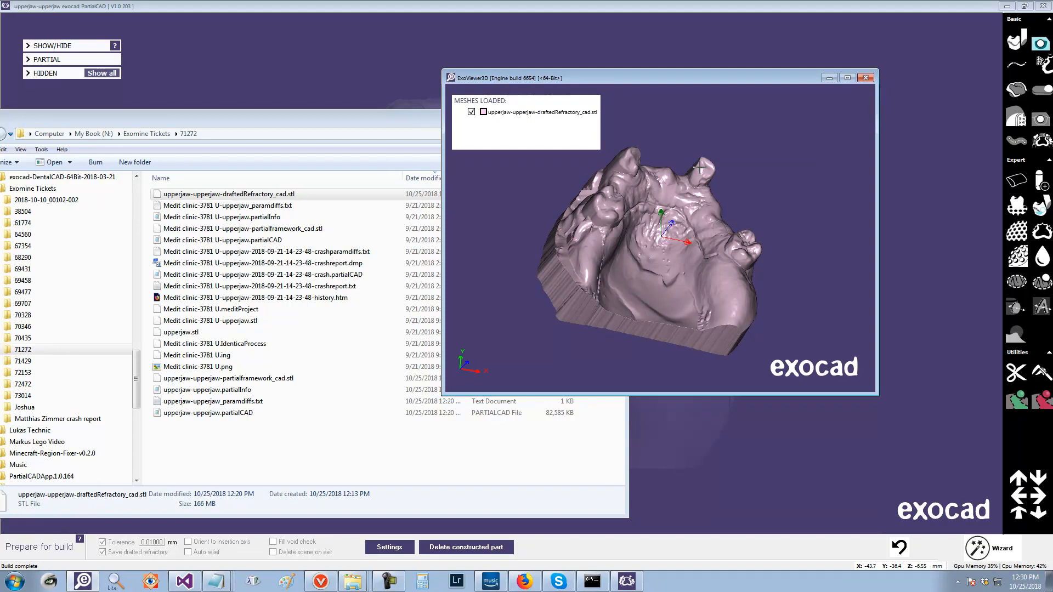